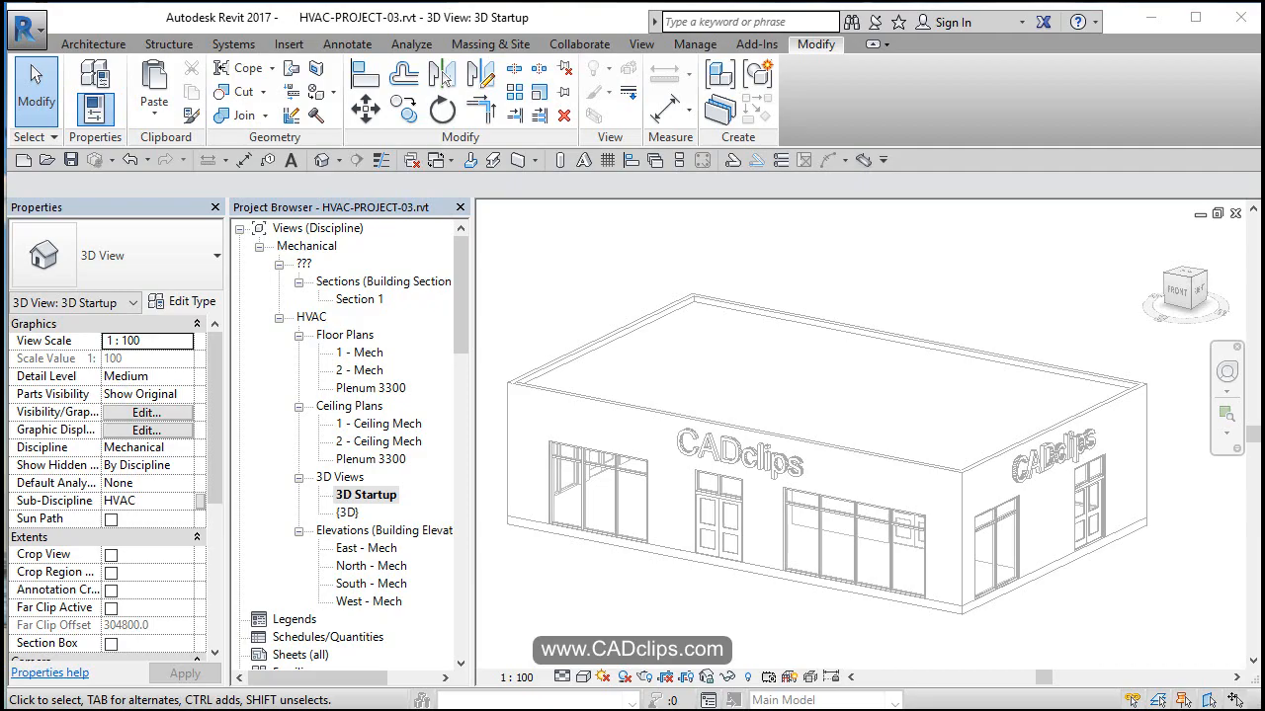
{"action": "mouse_move", "coordinate": [553, 296]}
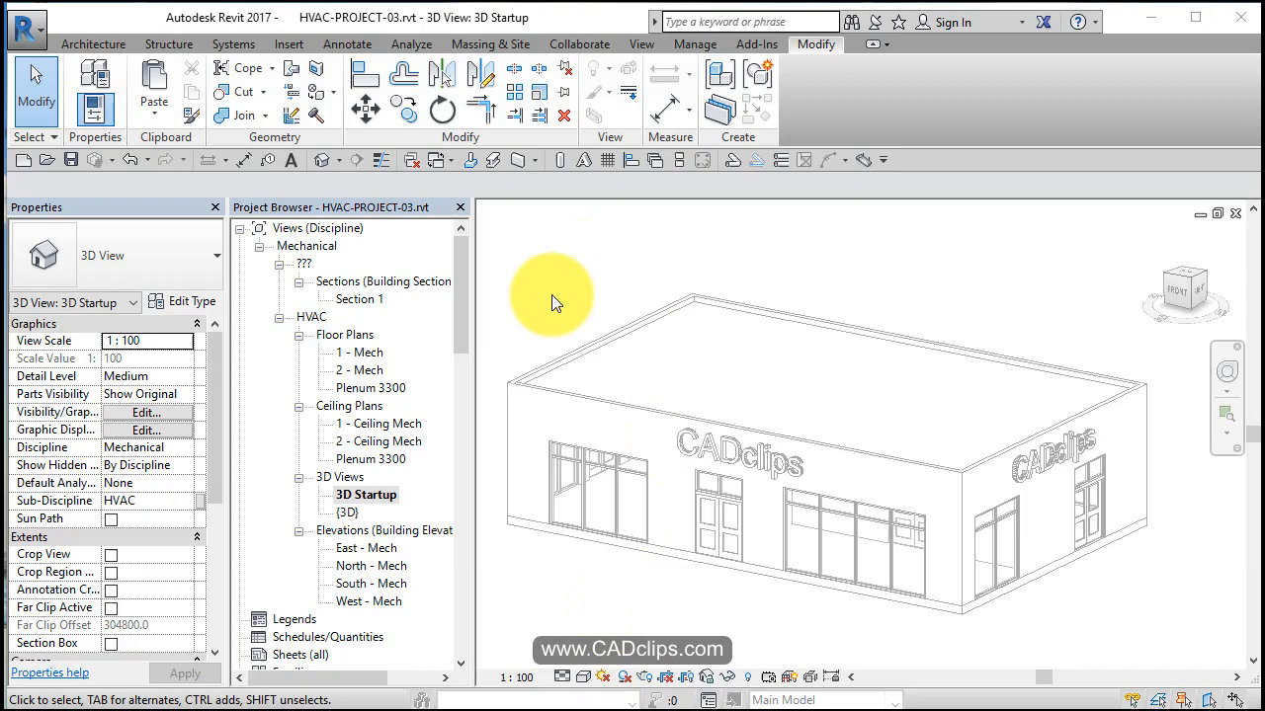
Open the Plenum 3300 floor plan from the HVAC project's Floor Plans.
{"action": "double_click", "coordinate": [372, 388]}
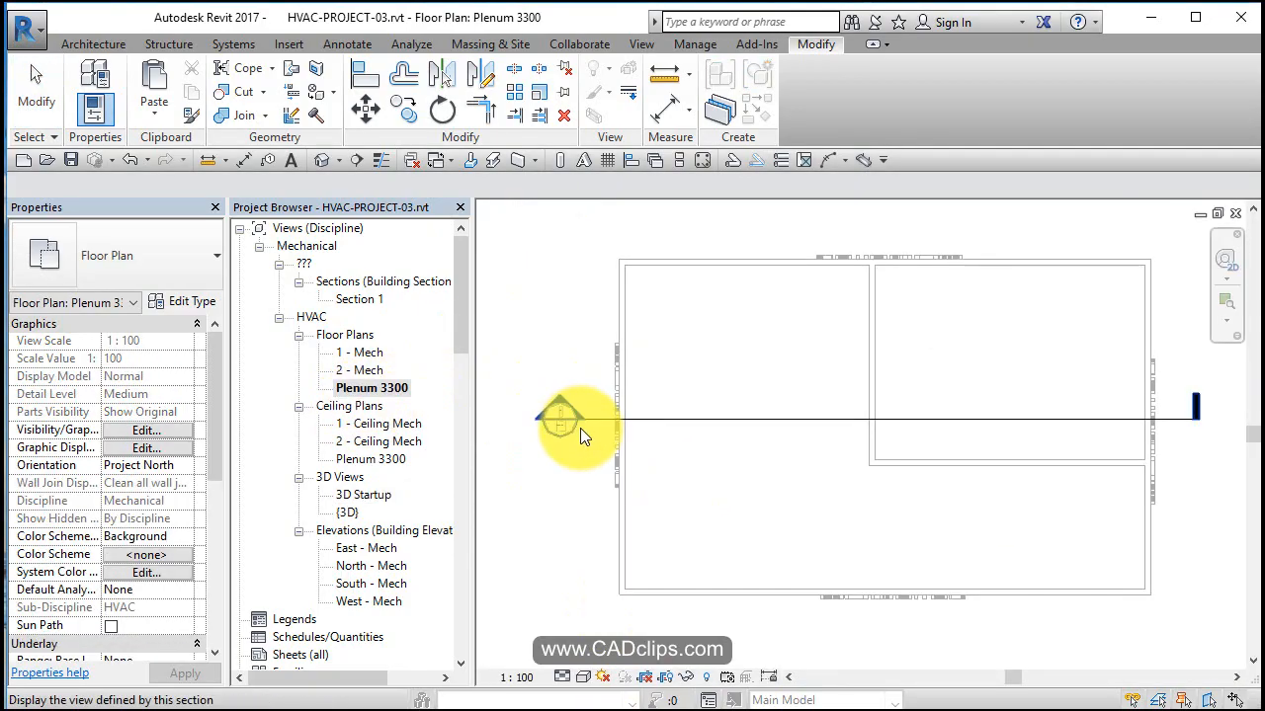
{"action": "mouse_move", "coordinate": [691, 564]}
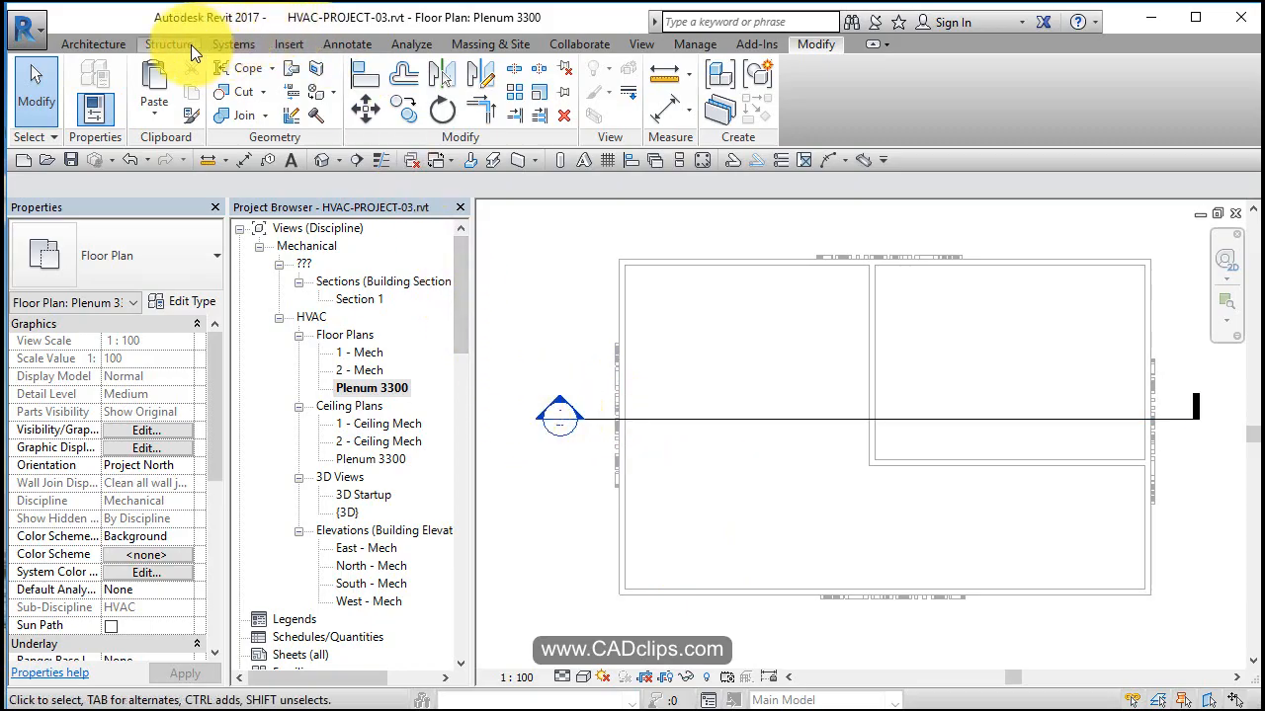
Switch to Systems and scroll the Project Browser to the M_VAV Unit - Parallel Fan Powered sizes under Mechanical Equipment.
{"action": "left_click", "coordinate": [234, 44]}
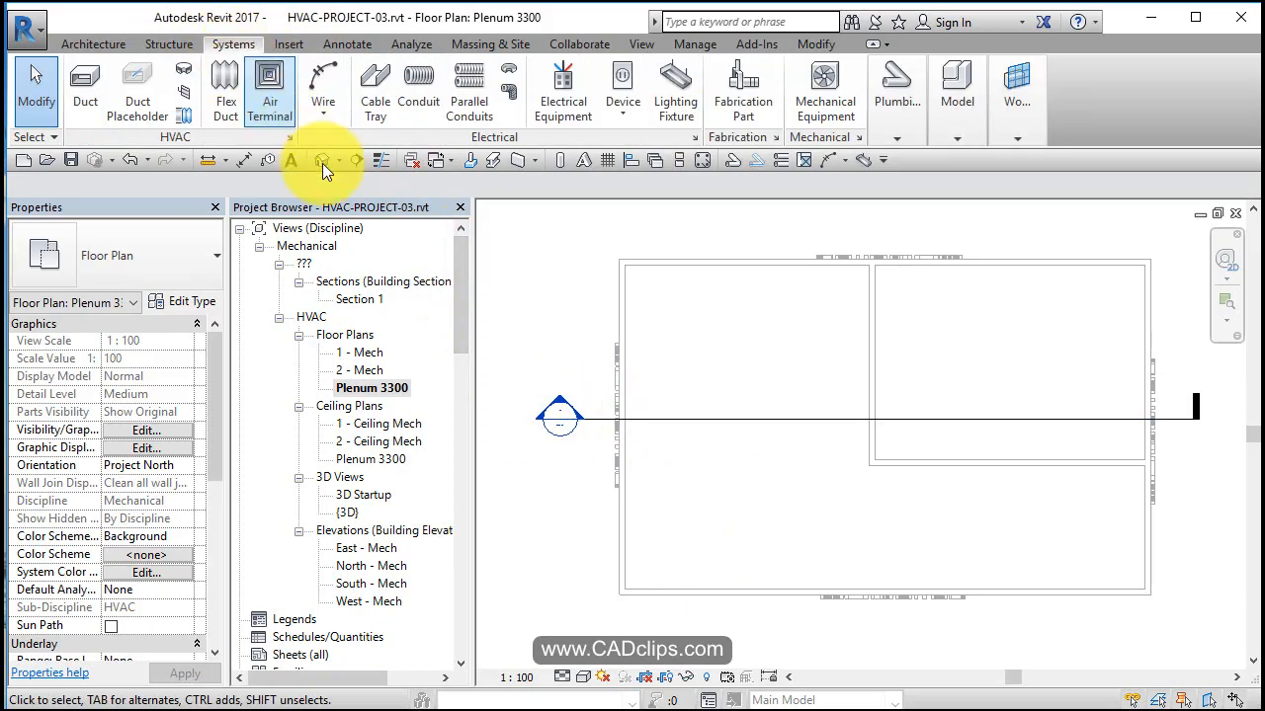
{"action": "mouse_move", "coordinate": [824, 89]}
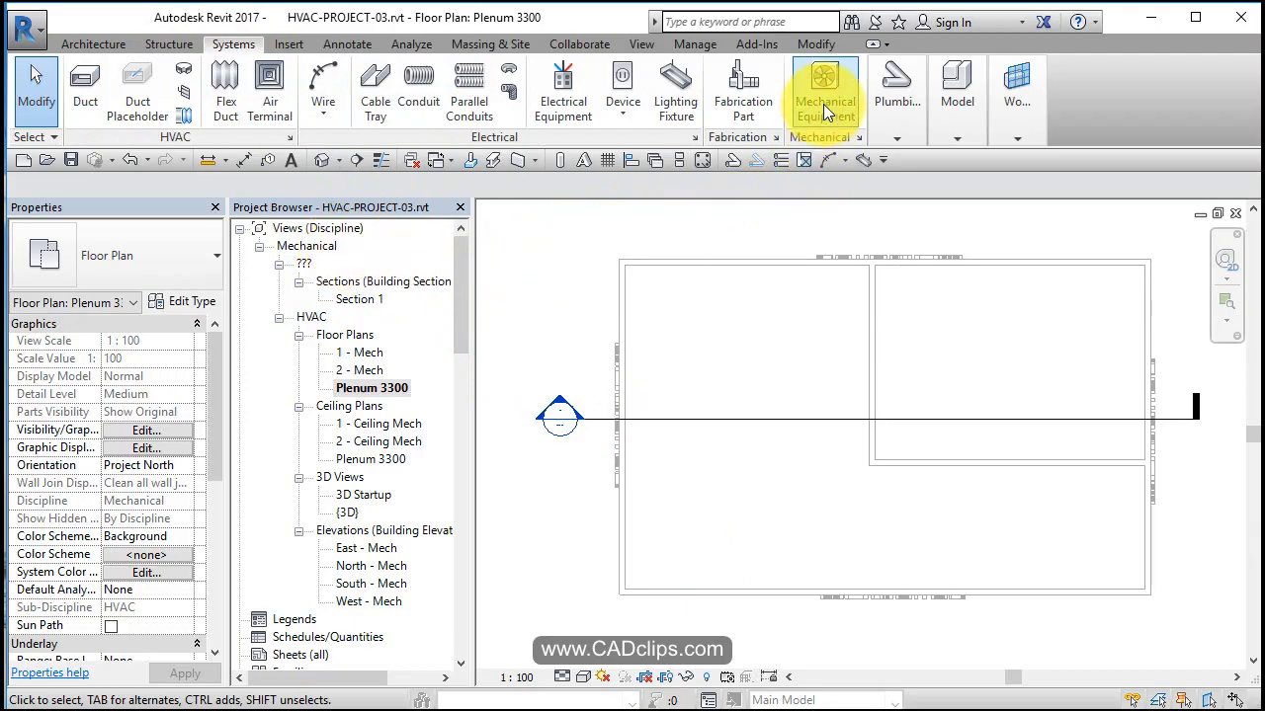
{"action": "scroll", "scroll_direction": "down", "scroll_amount": 3}
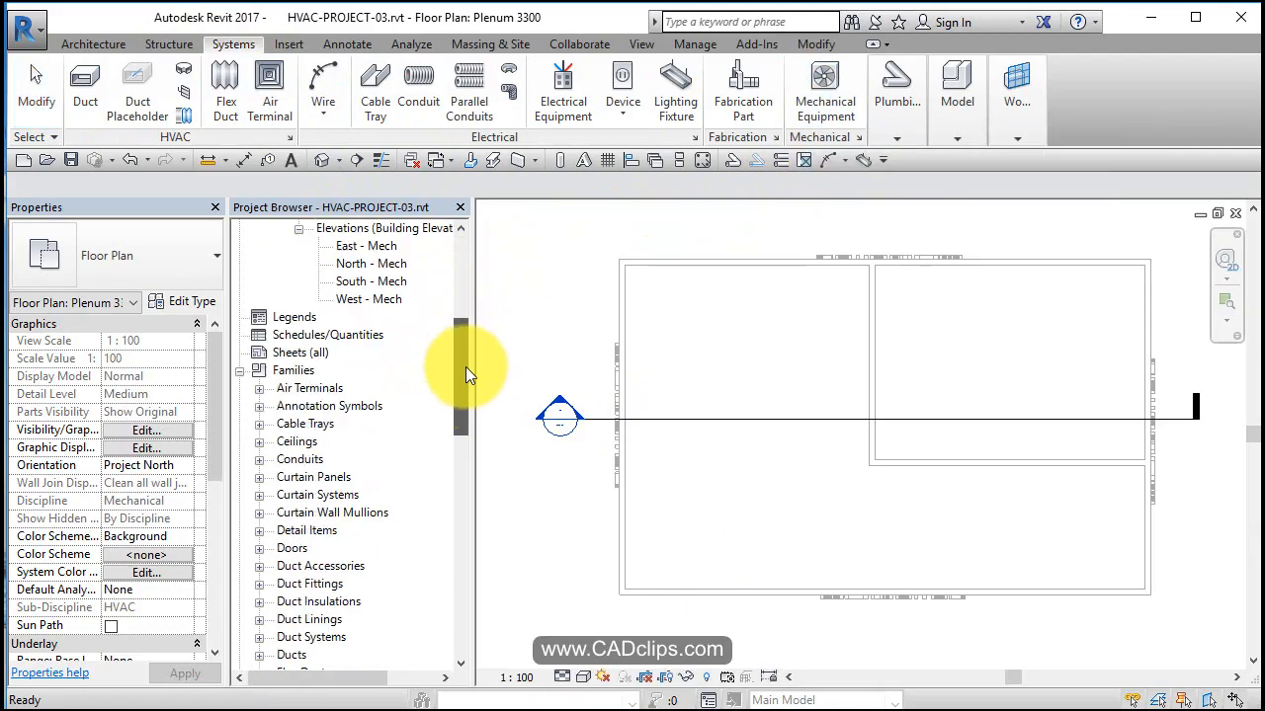
{"action": "scroll", "scroll_direction": "down", "scroll_amount": 3}
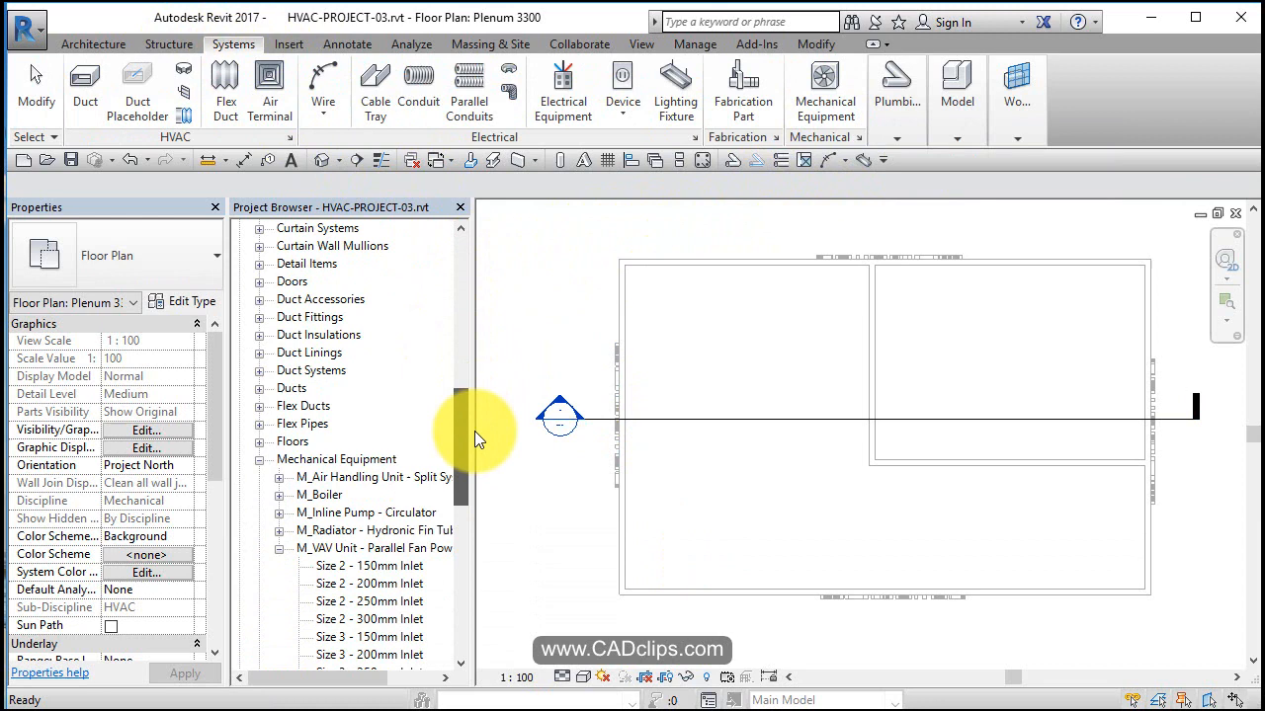
{"action": "scroll", "scroll_direction": "down", "scroll_amount": 3}
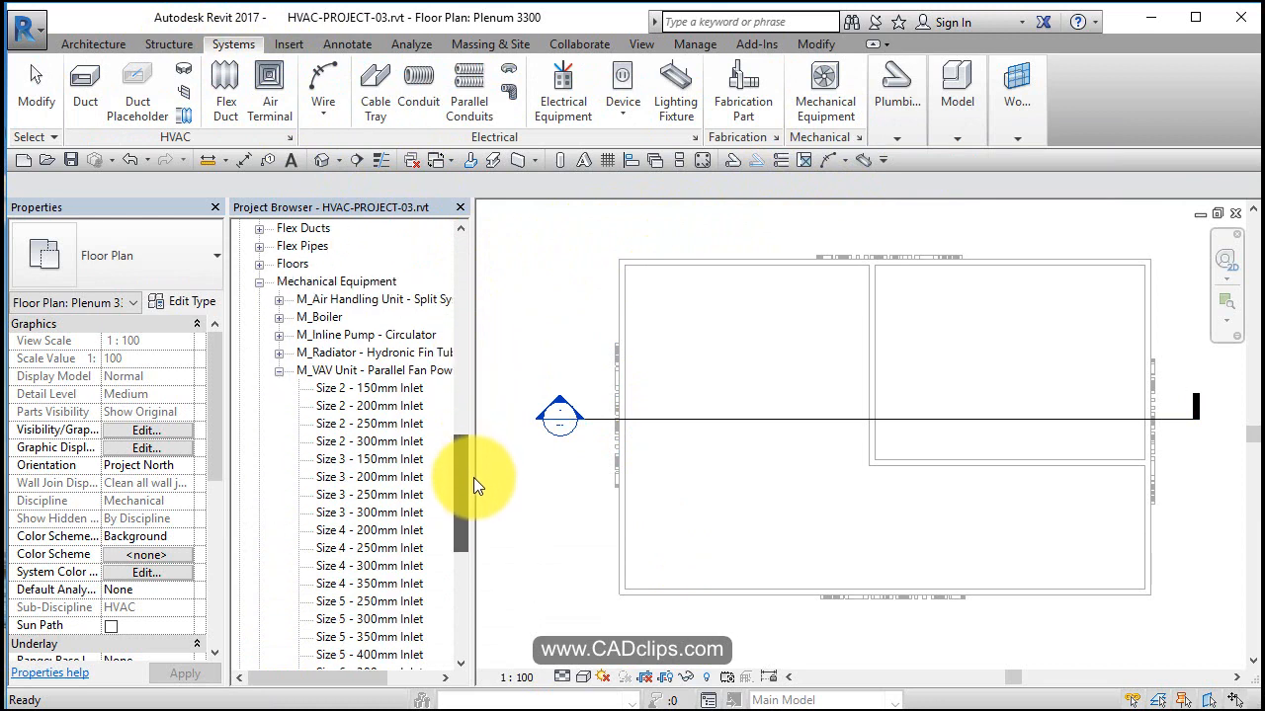
{"action": "scroll", "scroll_direction": "down", "scroll_amount": 3}
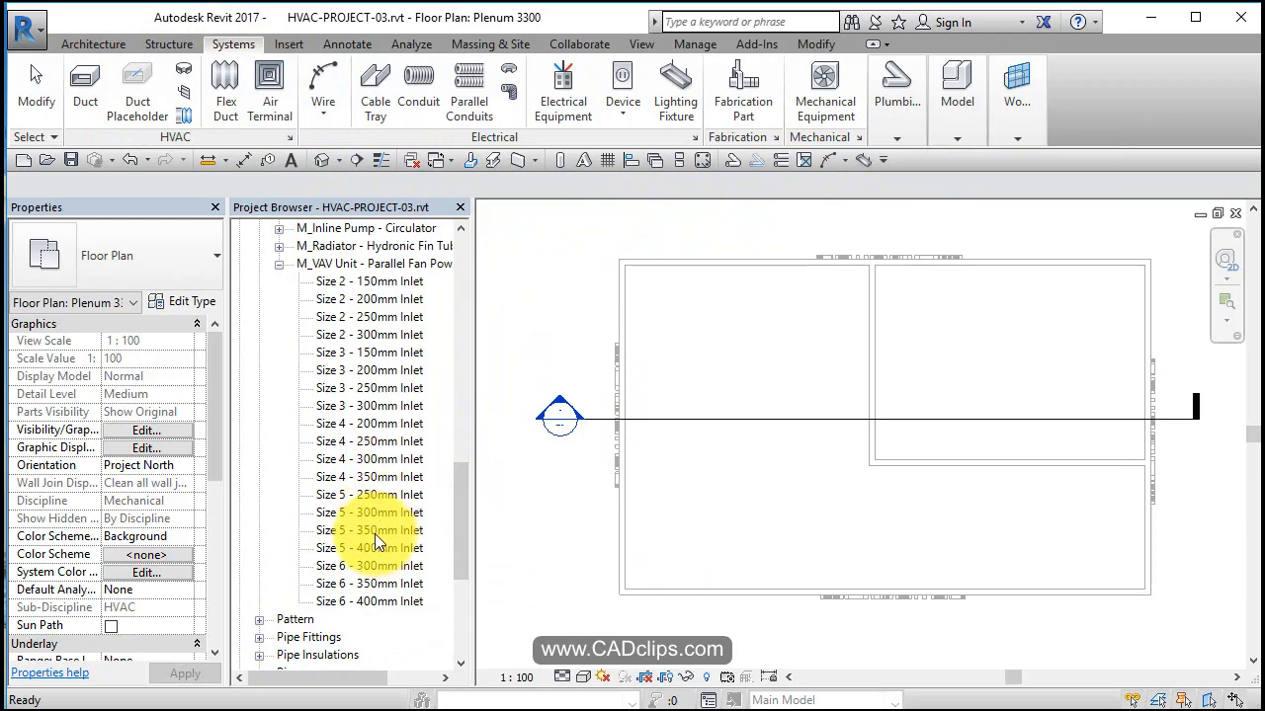
Place a Size 5 - 300mm Inlet VAV unit in the plenum plan with a 550 offset above the level.
{"action": "left_click", "coordinate": [368, 512]}
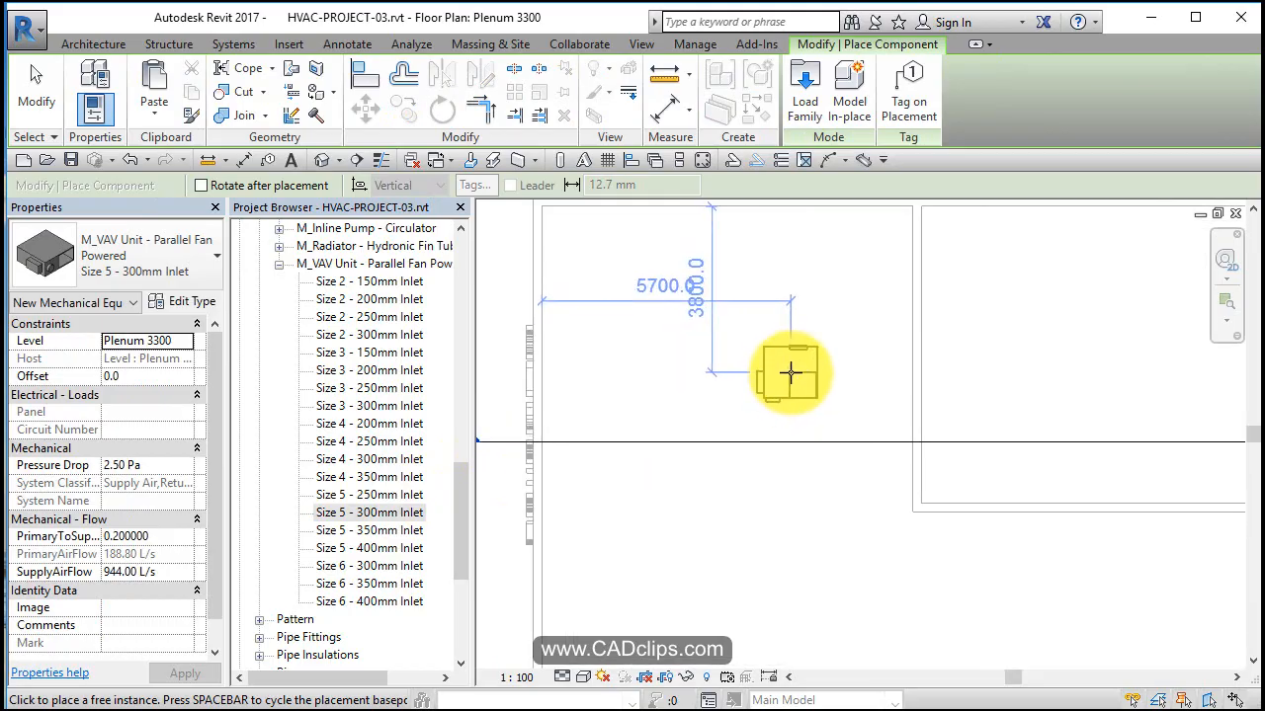
{"action": "mouse_move", "coordinate": [791, 374]}
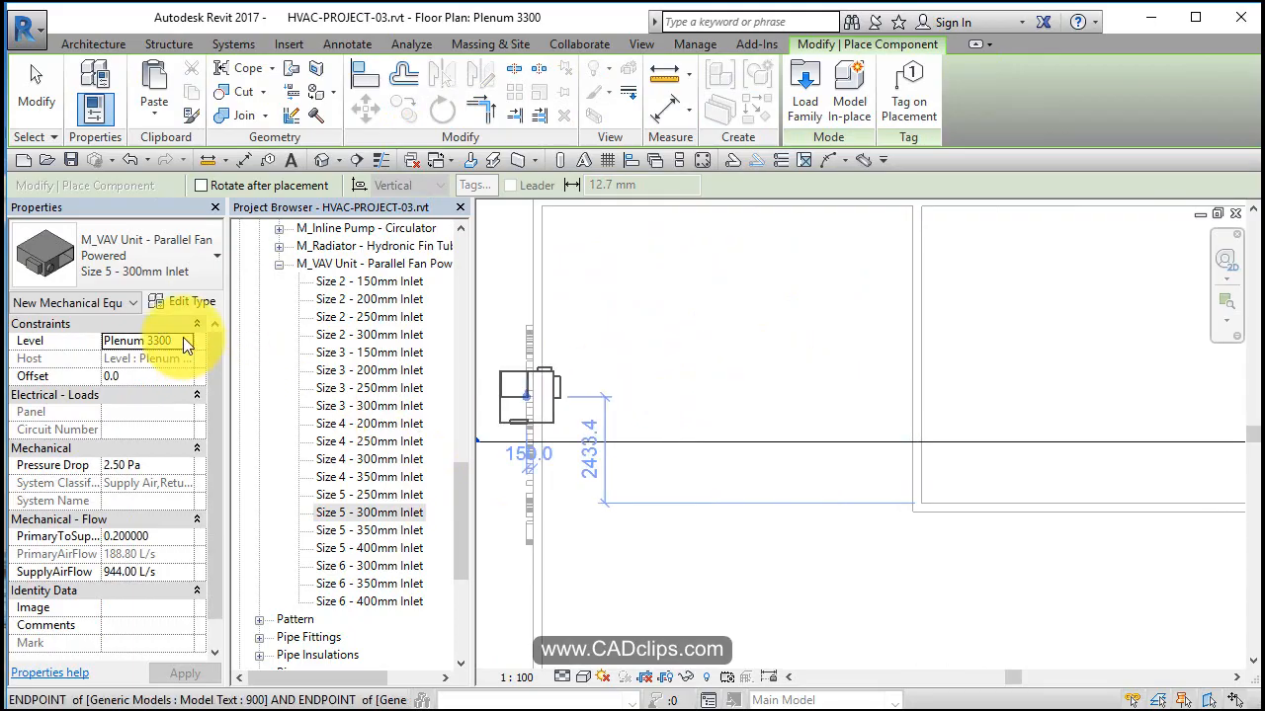
{"action": "left_click", "coordinate": [148, 377]}
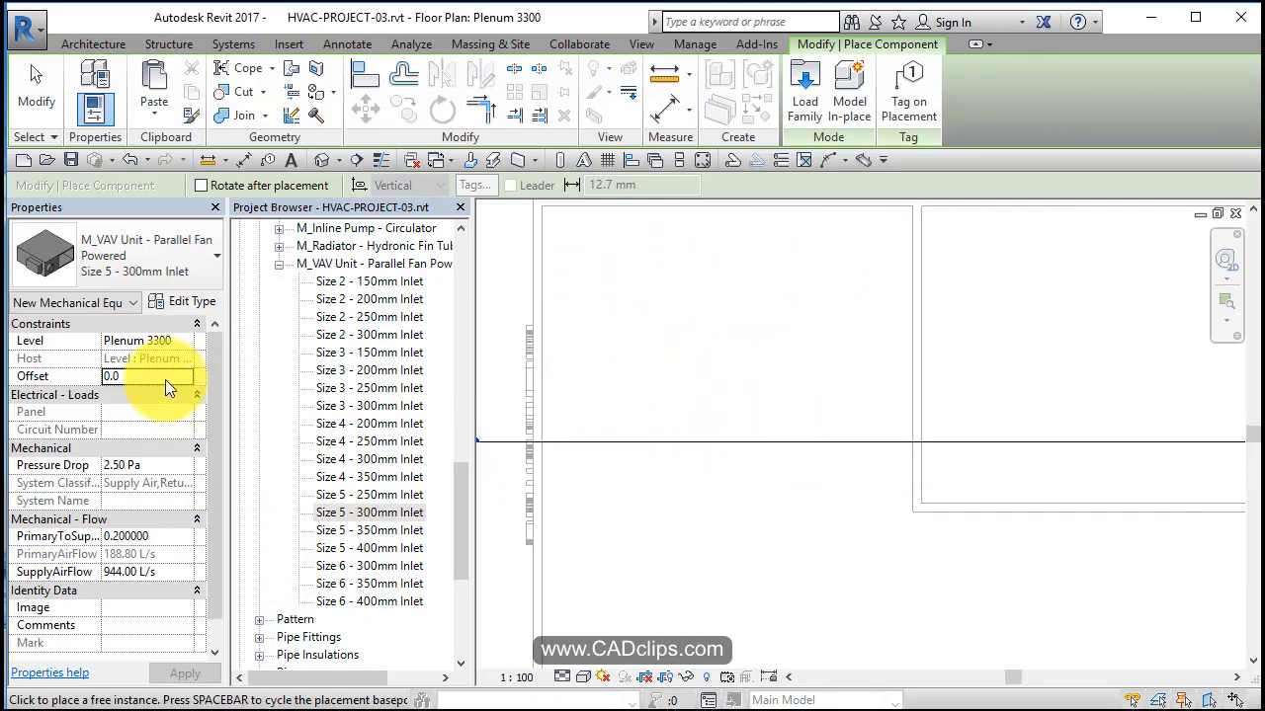
{"action": "type", "text": "550"}
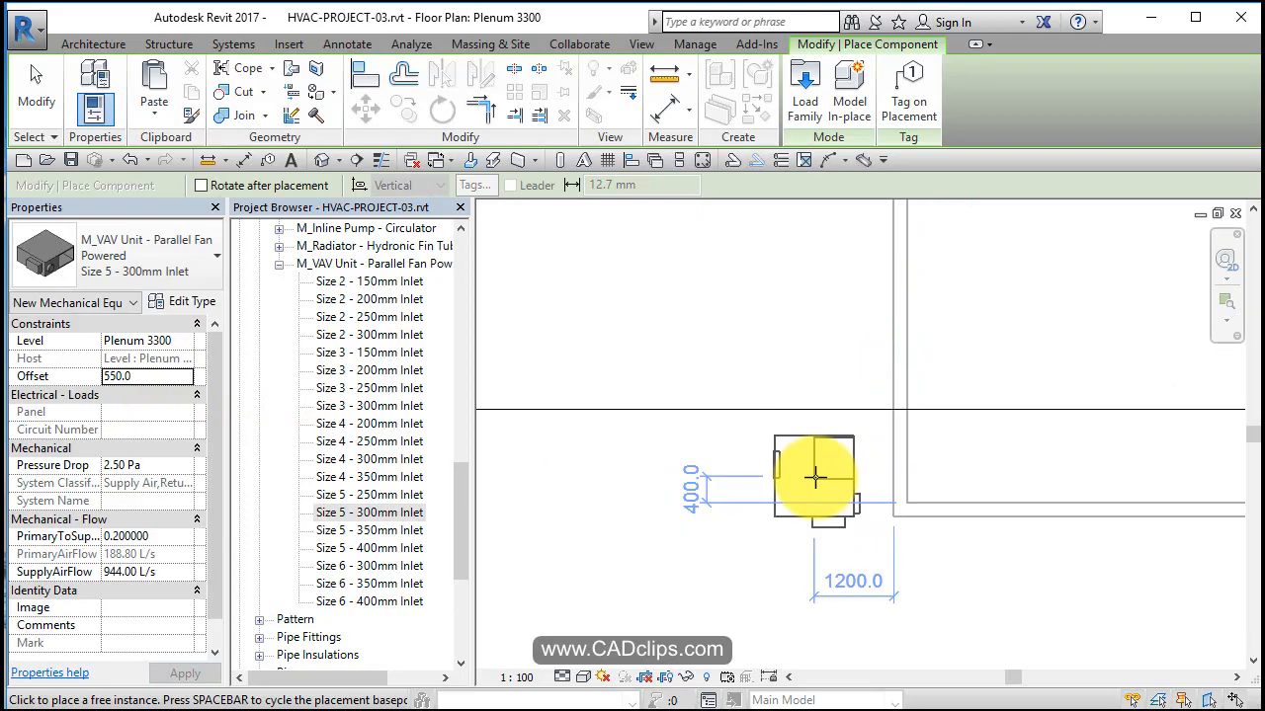
{"action": "mouse_move", "coordinate": [778, 479]}
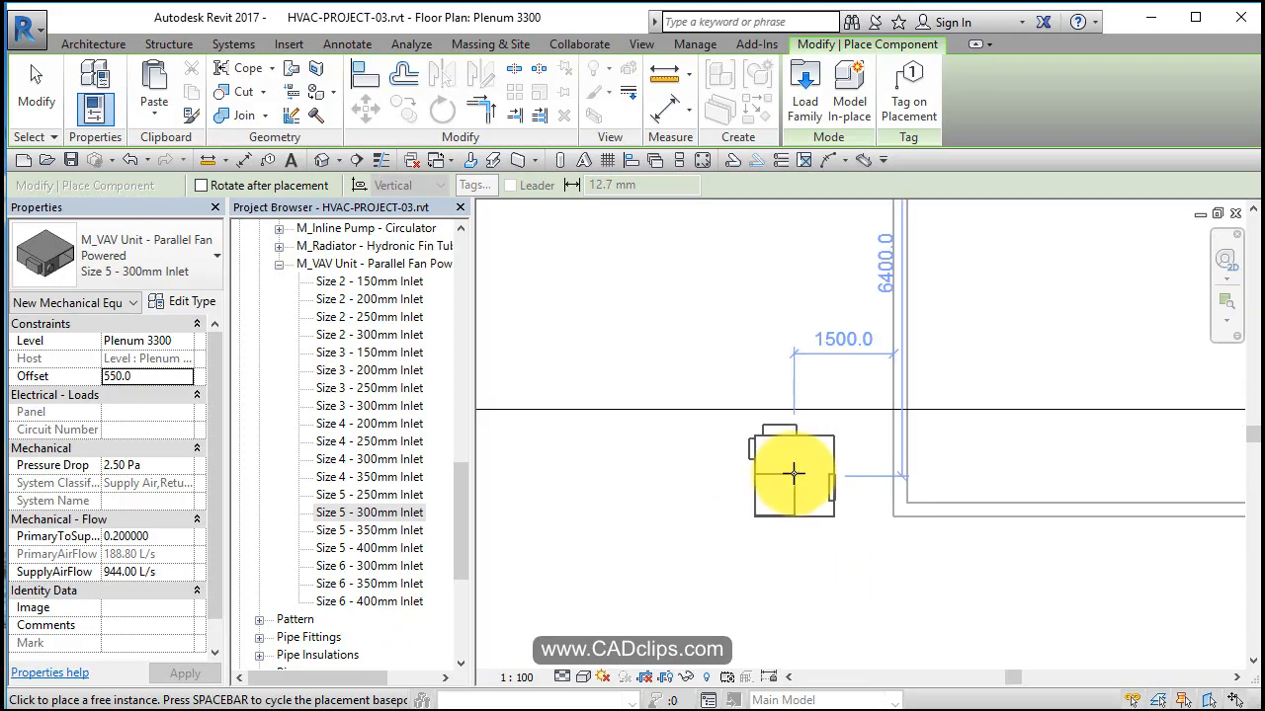
{"action": "mouse_move", "coordinate": [811, 477]}
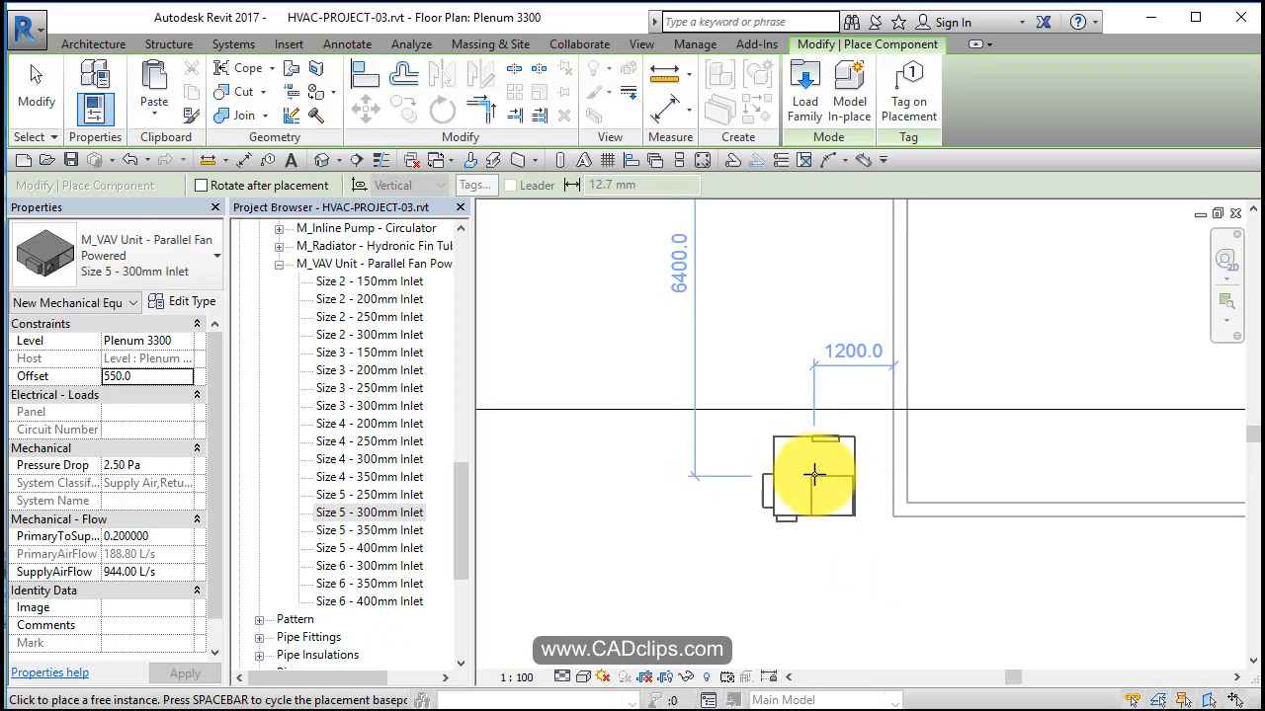
{"action": "mouse_move", "coordinate": [790, 484]}
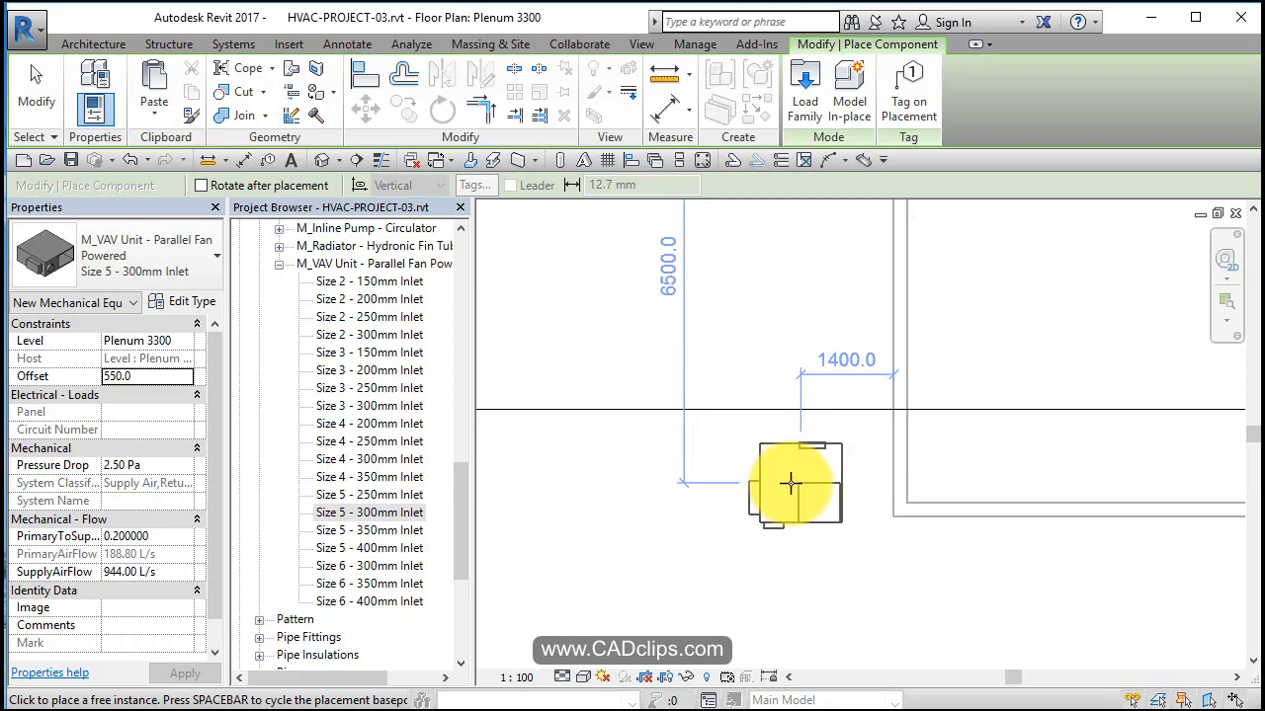
{"action": "left_click", "coordinate": [790, 483]}
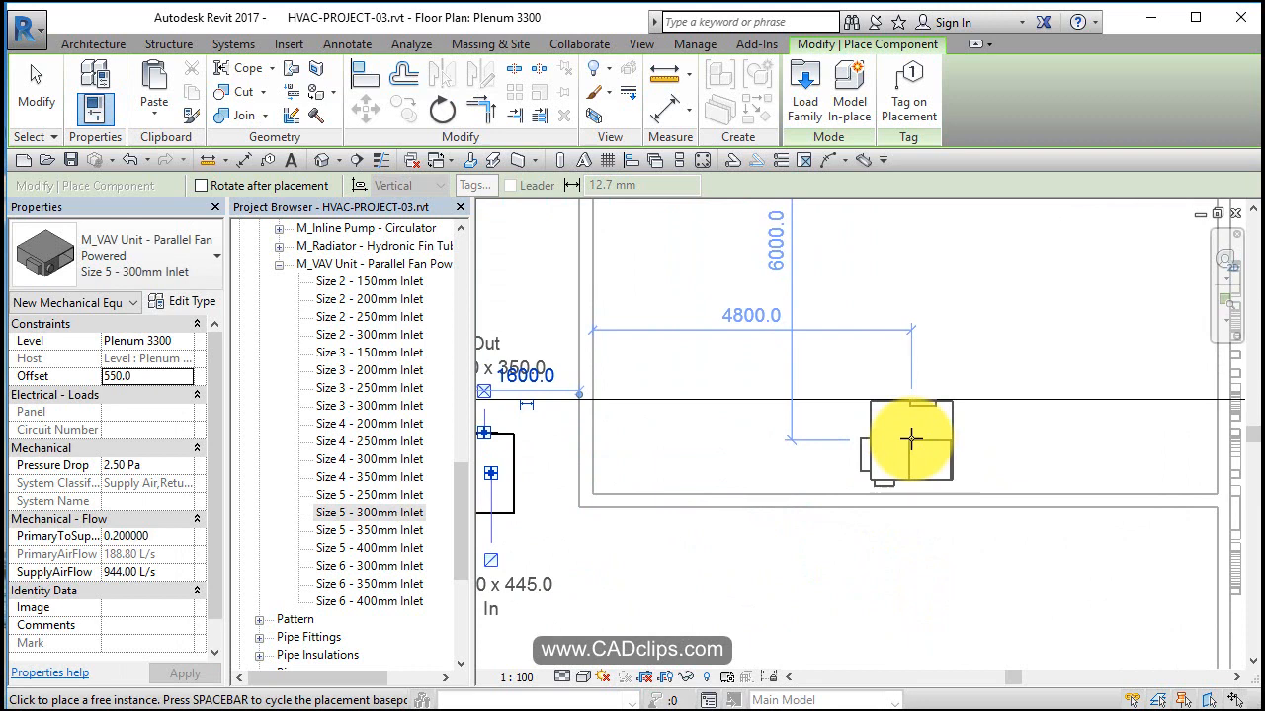
{"action": "mouse_move", "coordinate": [894, 434]}
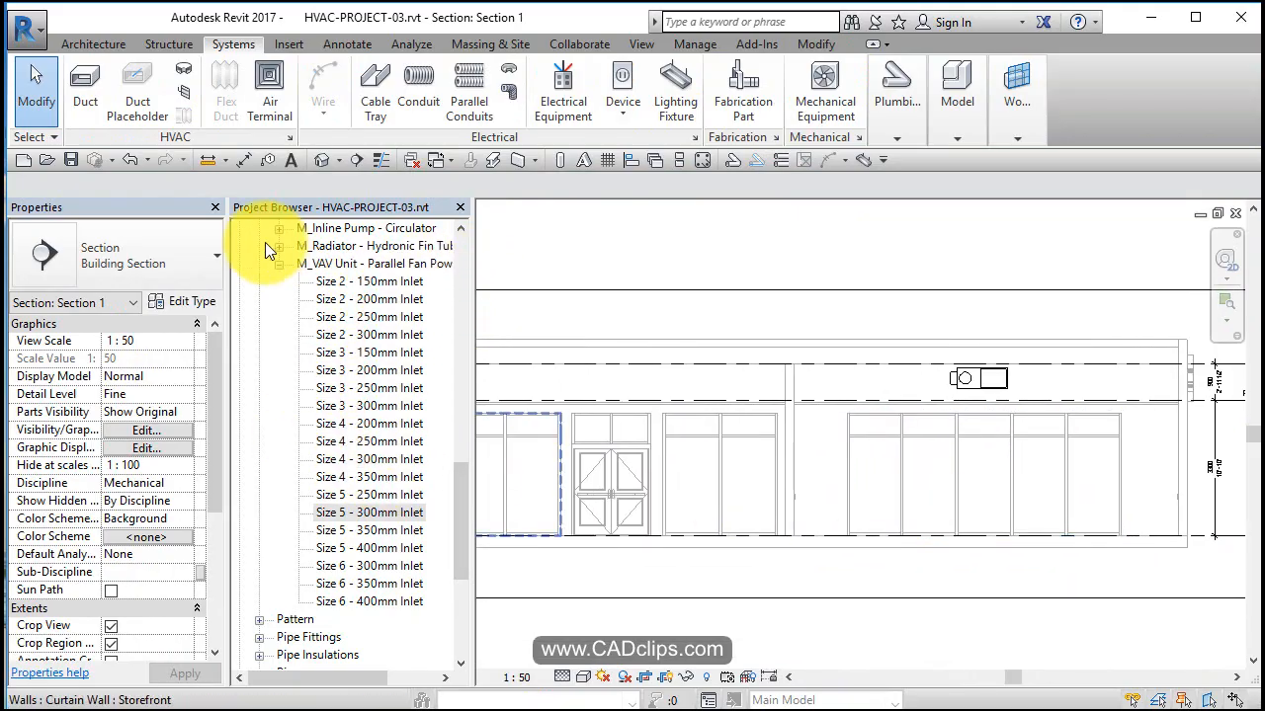
Return to Plenum 3300, open Section 1 through the section head and select the left VAV unit.
{"action": "scroll", "scroll_direction": "up", "scroll_amount": 3}
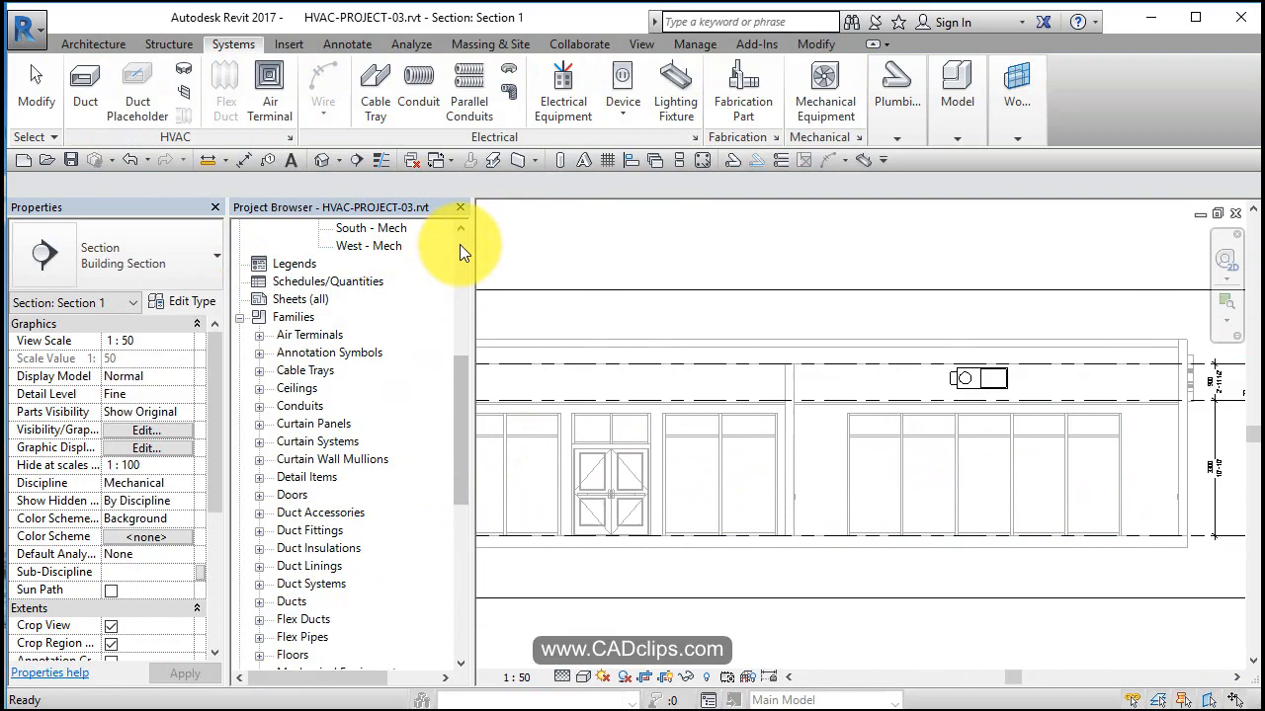
{"action": "scroll", "scroll_direction": "up", "scroll_amount": 3}
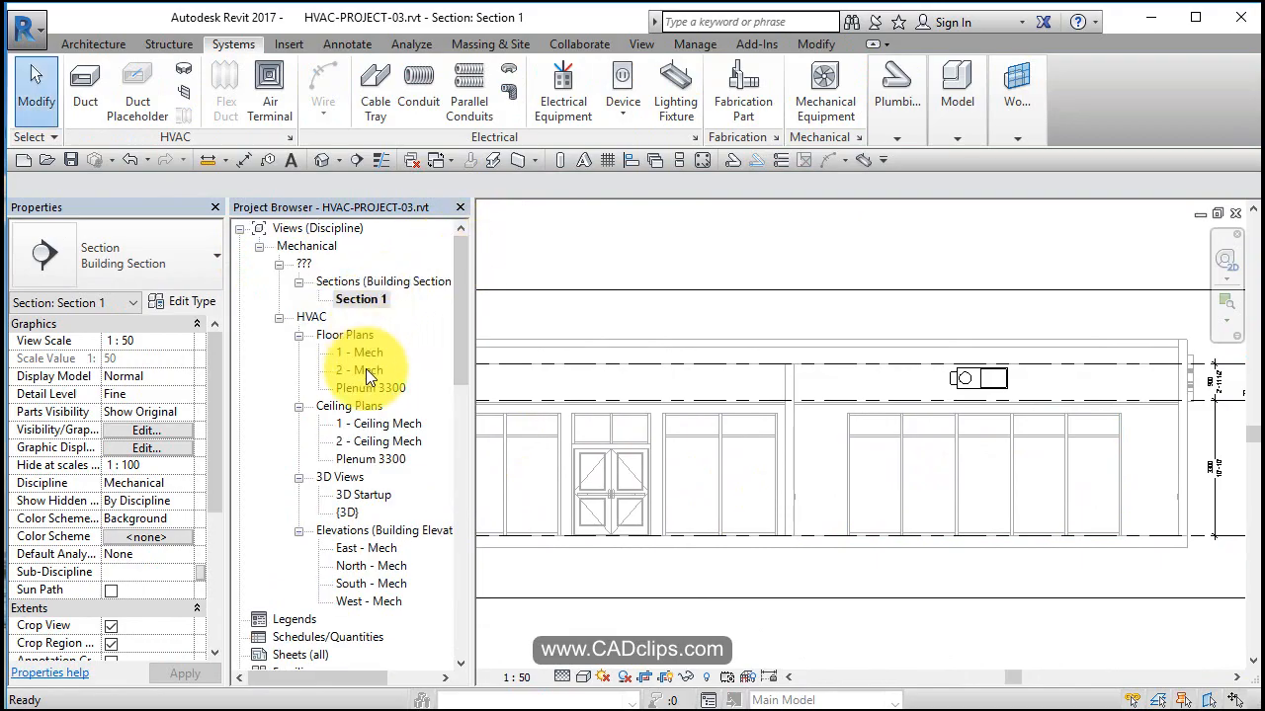
{"action": "double_click", "coordinate": [372, 387]}
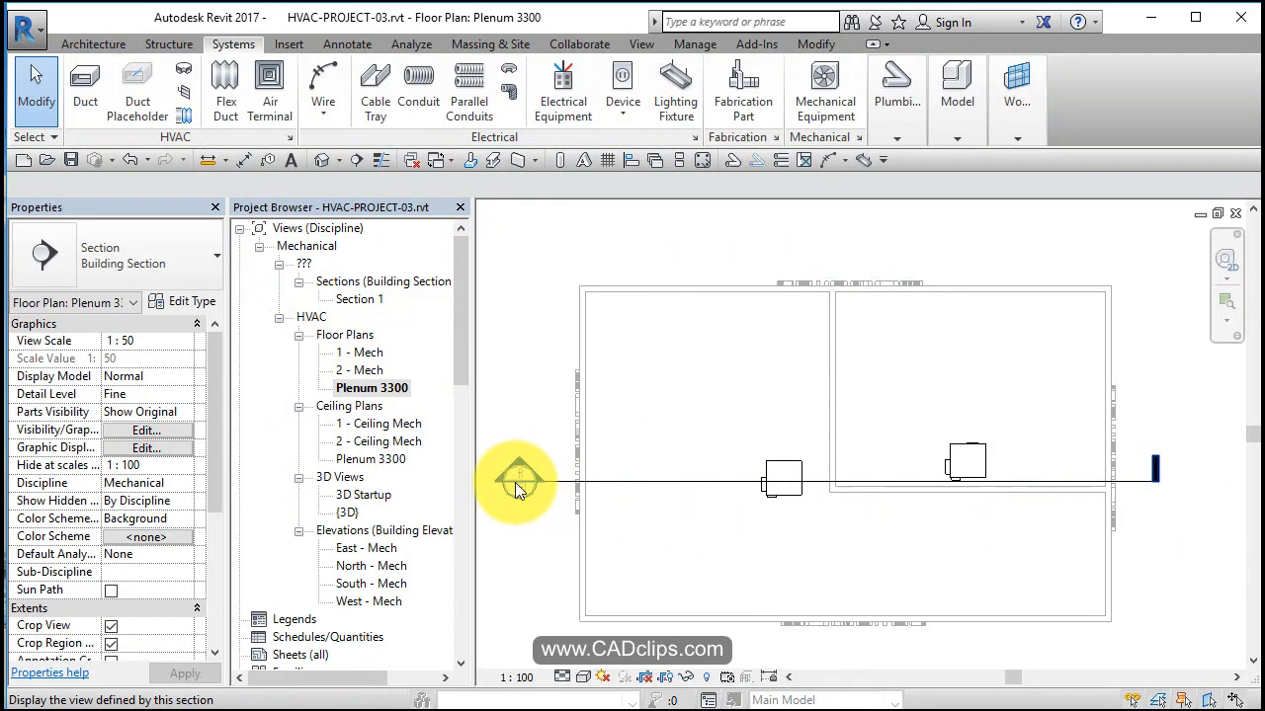
{"action": "double_click", "coordinate": [361, 298]}
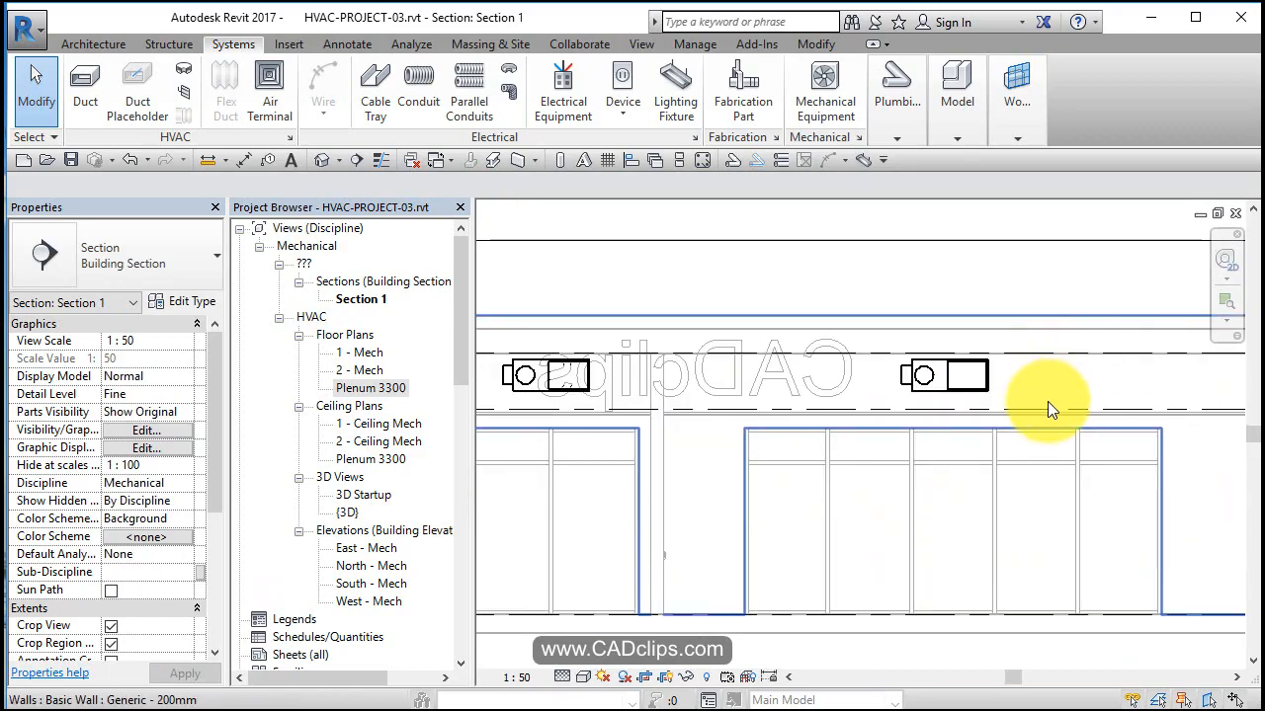
{"action": "left_click", "coordinate": [1037, 405]}
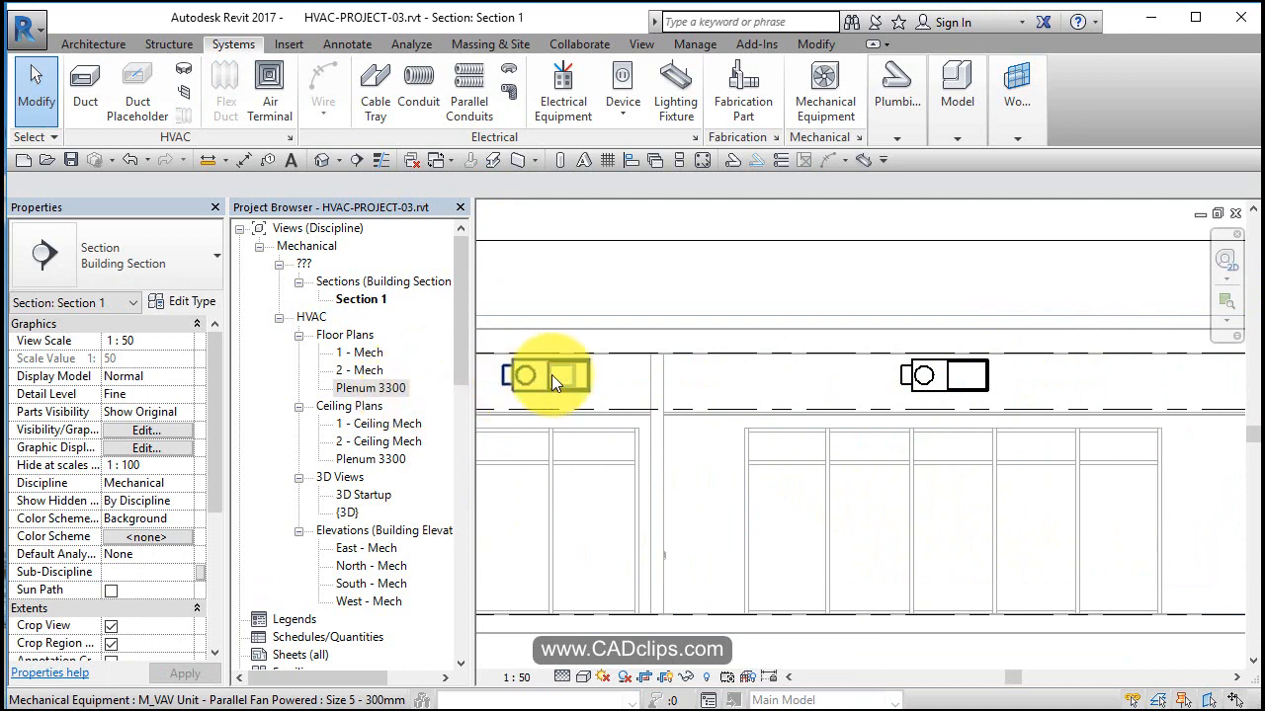
{"action": "left_click", "coordinate": [549, 376]}
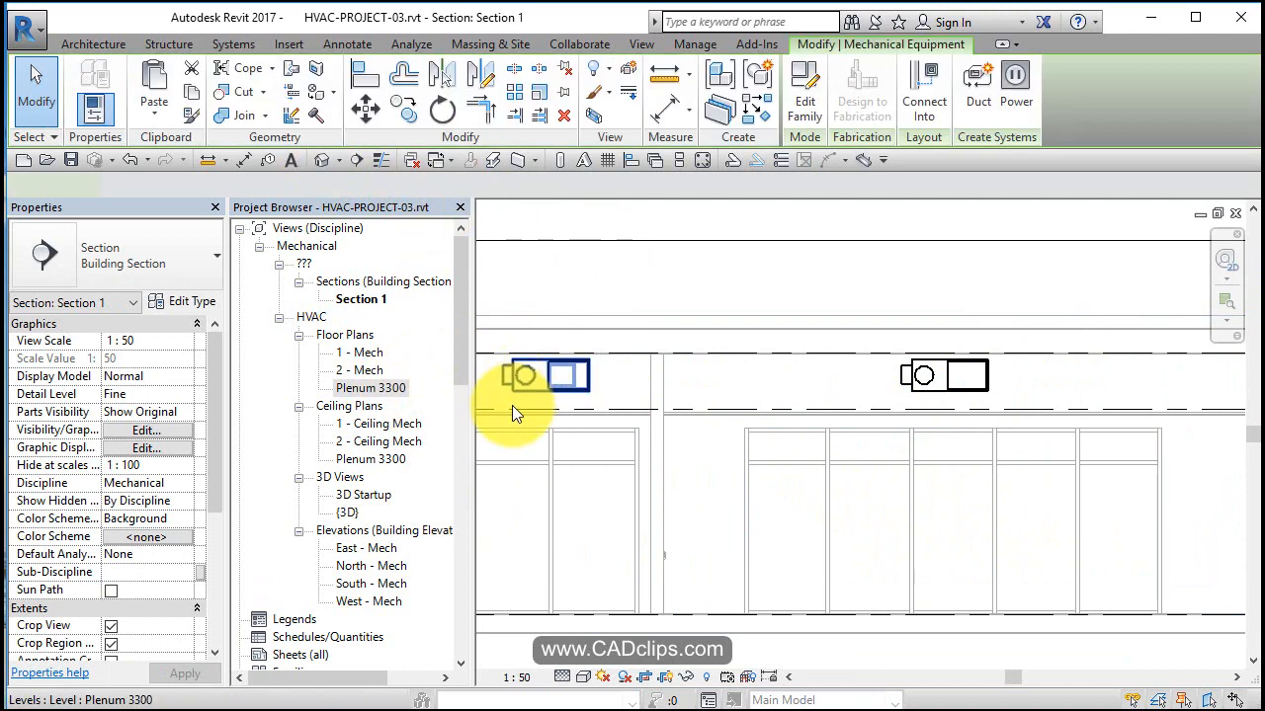
Open the selected VAV unit's family for editing and look at its power connector.
{"action": "left_click", "coordinate": [524, 375]}
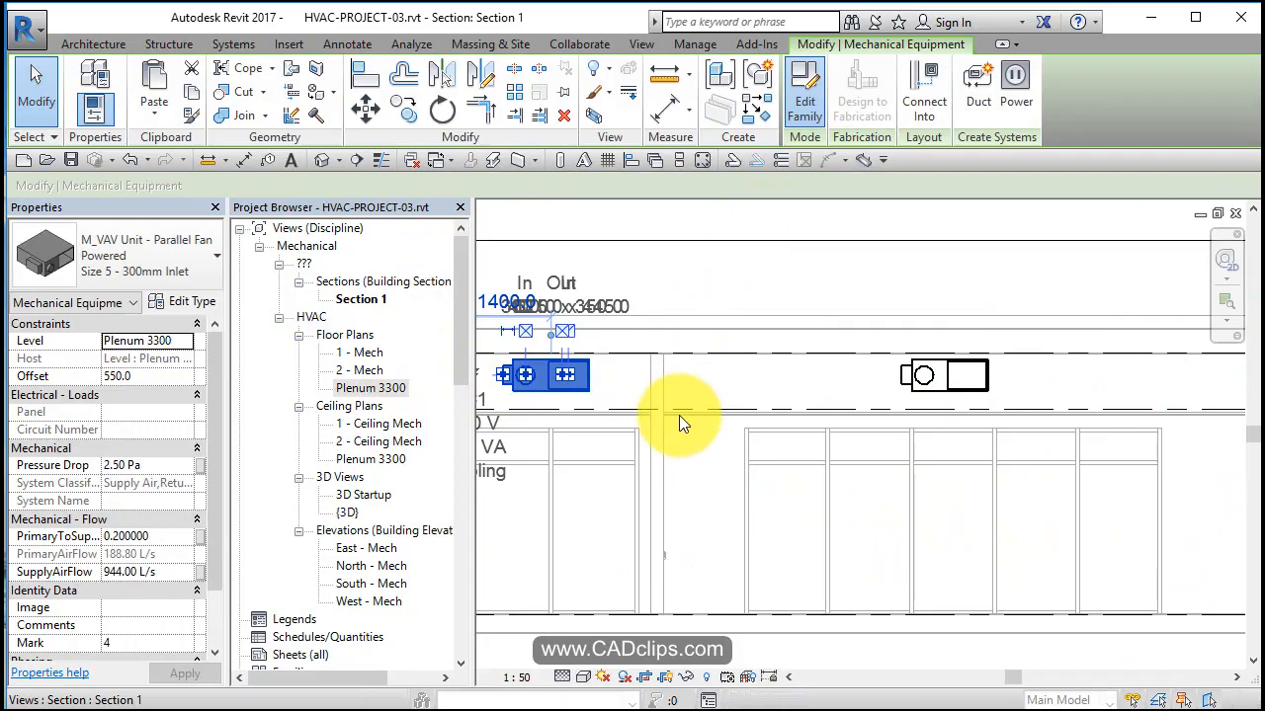
{"action": "left_click", "coordinate": [804, 89]}
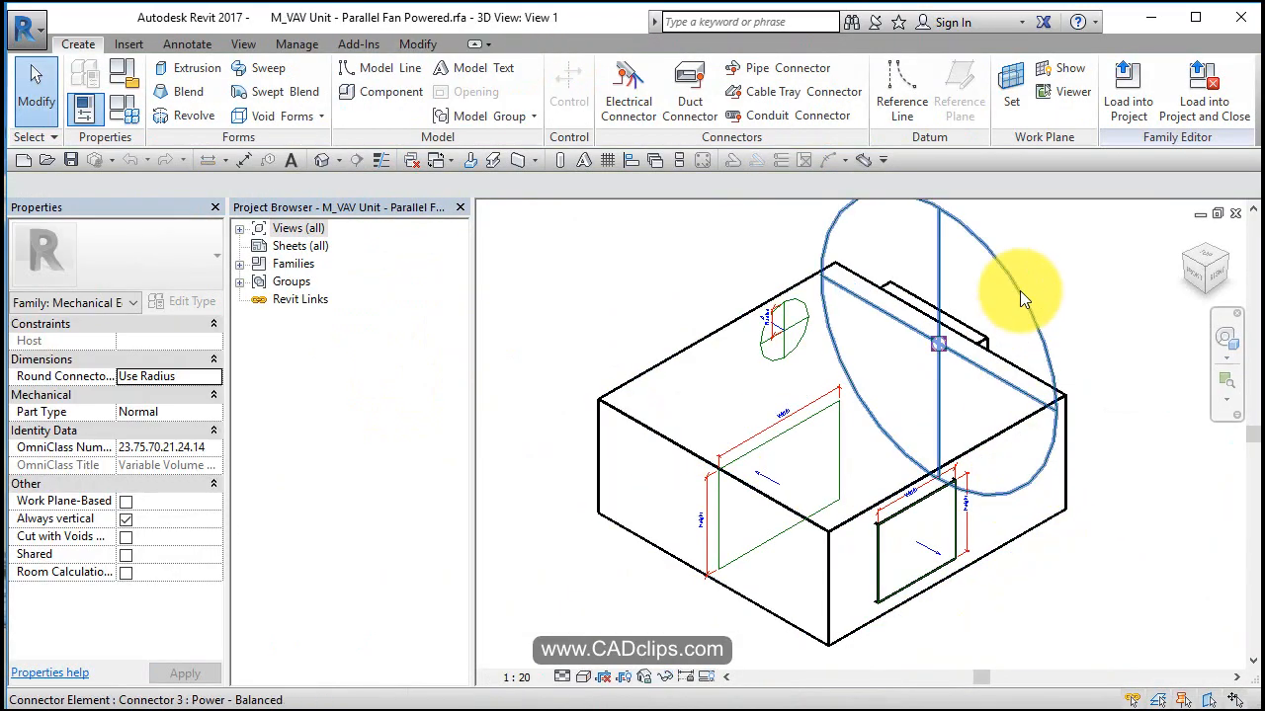
{"action": "left_click", "coordinate": [939, 344]}
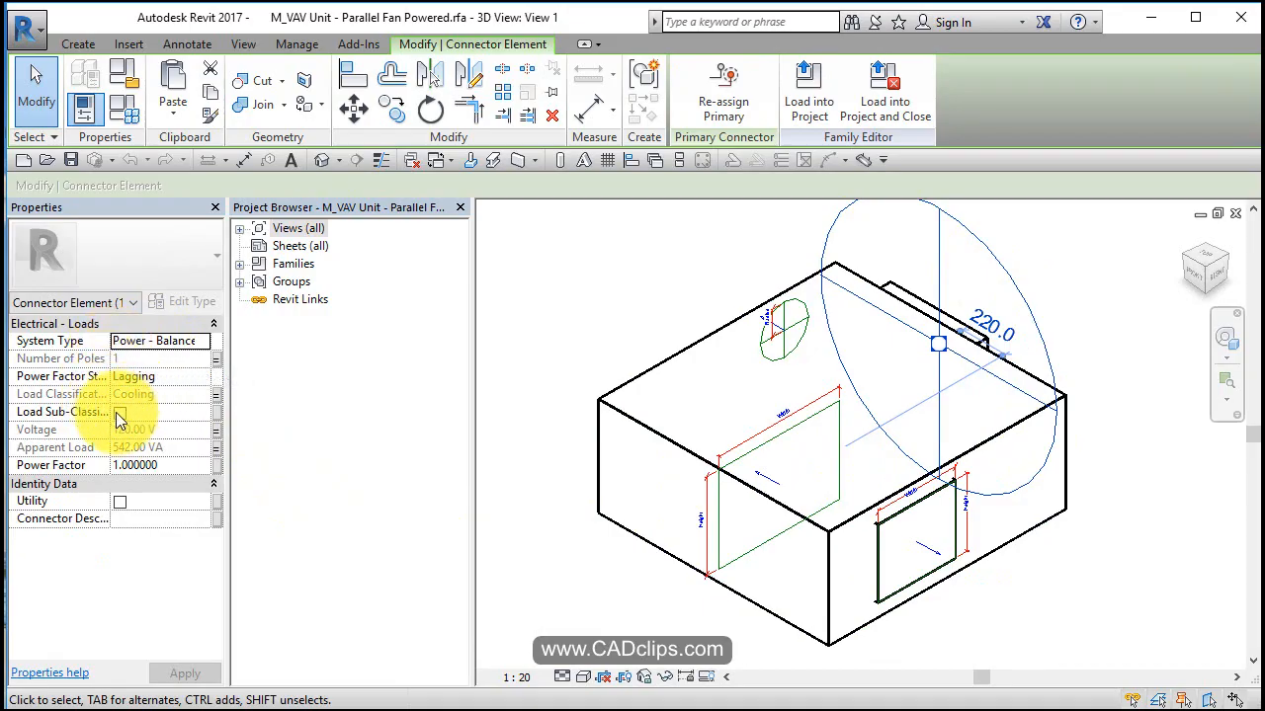
Orbit the unit to its other side and select the electrical connector to show its 120 V, 542 VA balanced load.
{"action": "left_click", "coordinate": [1131, 371]}
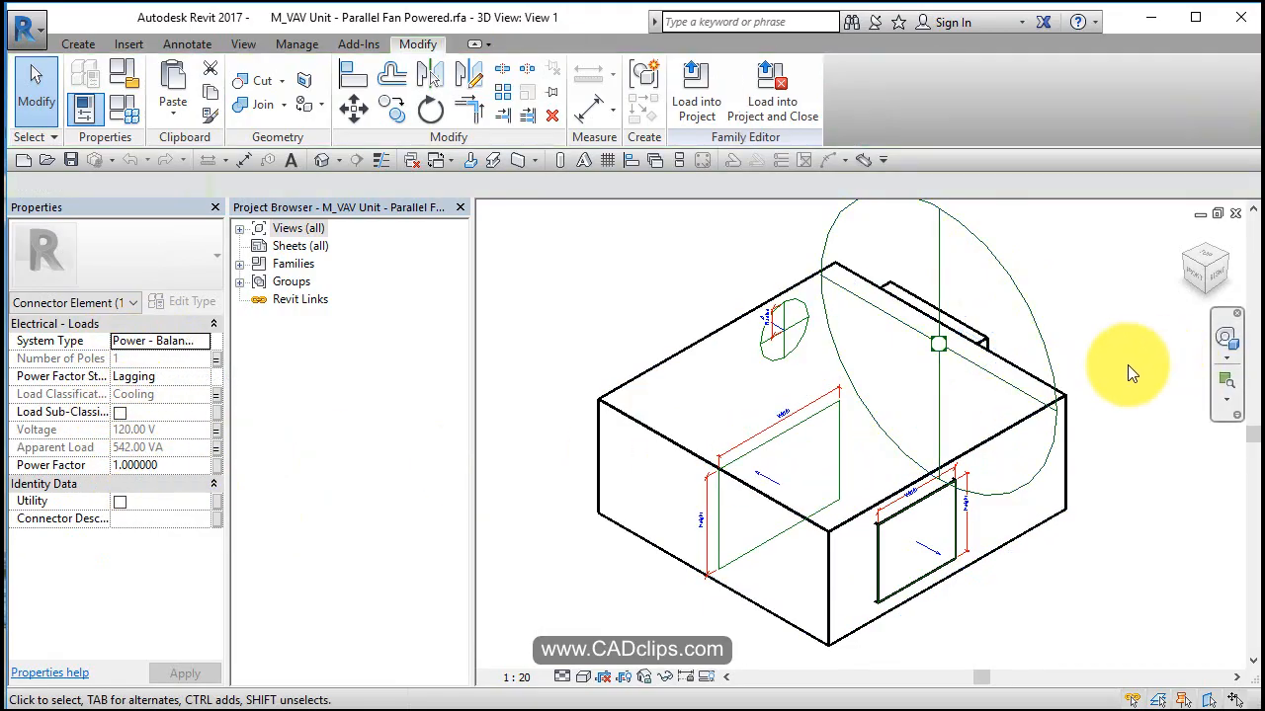
{"action": "left_click_drag", "start_coordinate": [1131, 370], "coordinate": [753, 435]}
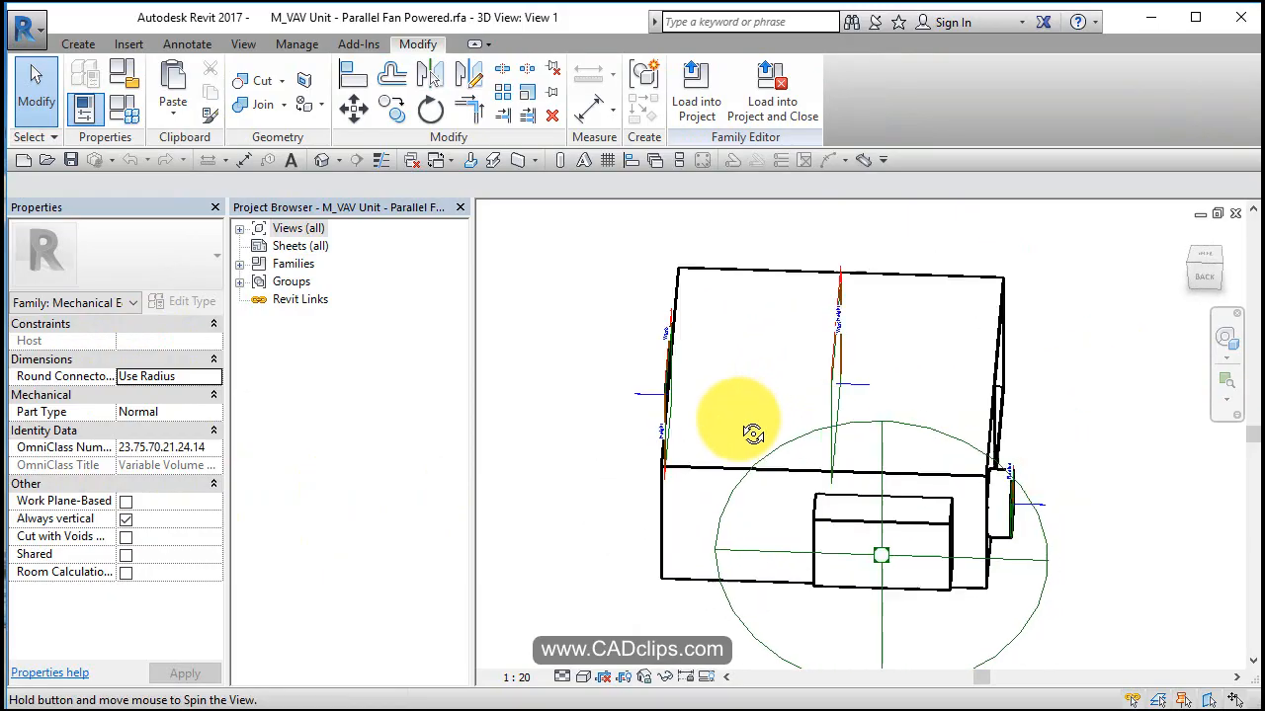
{"action": "left_click_drag", "start_coordinate": [751, 435], "coordinate": [790, 430]}
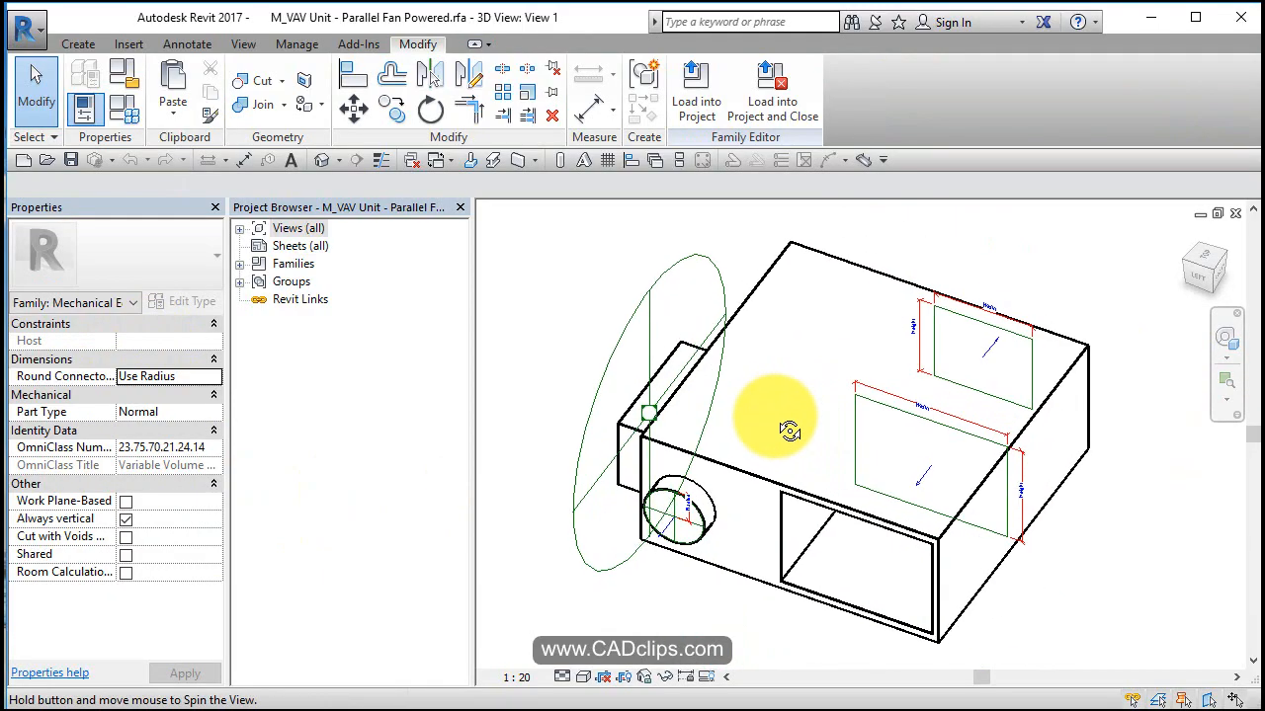
{"action": "mouse_move", "coordinate": [638, 312]}
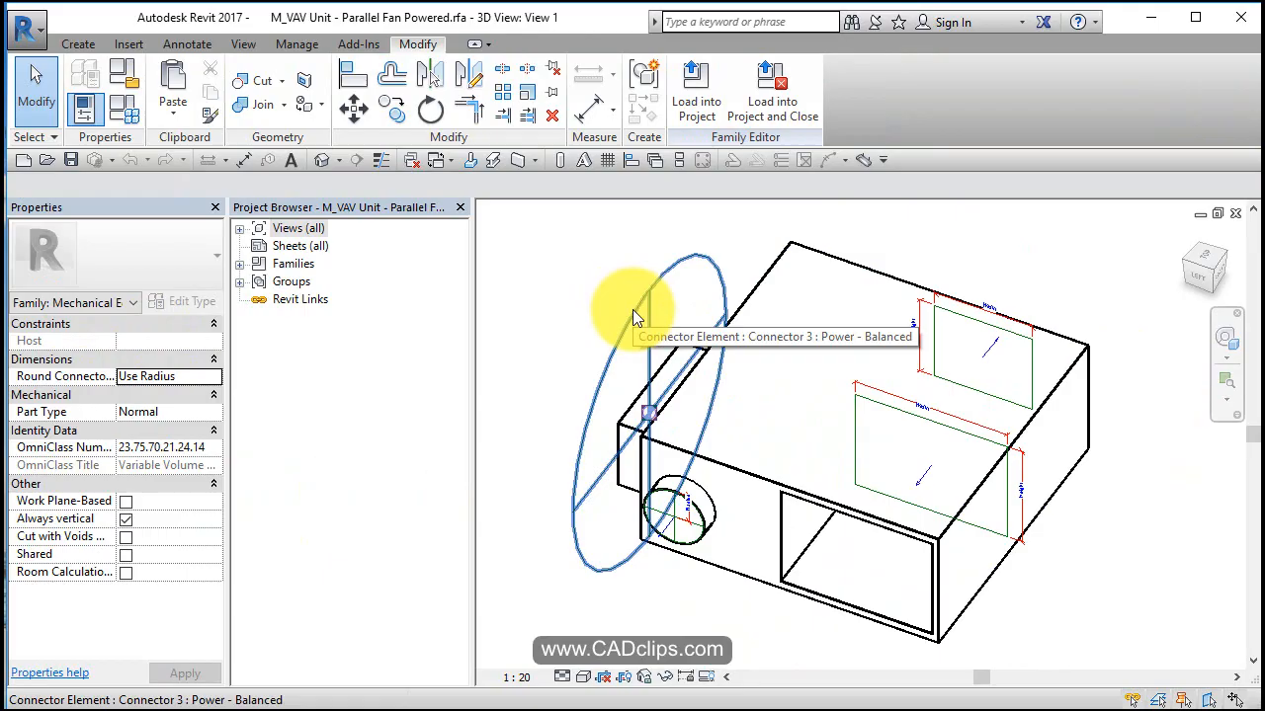
{"action": "left_click", "coordinate": [647, 412]}
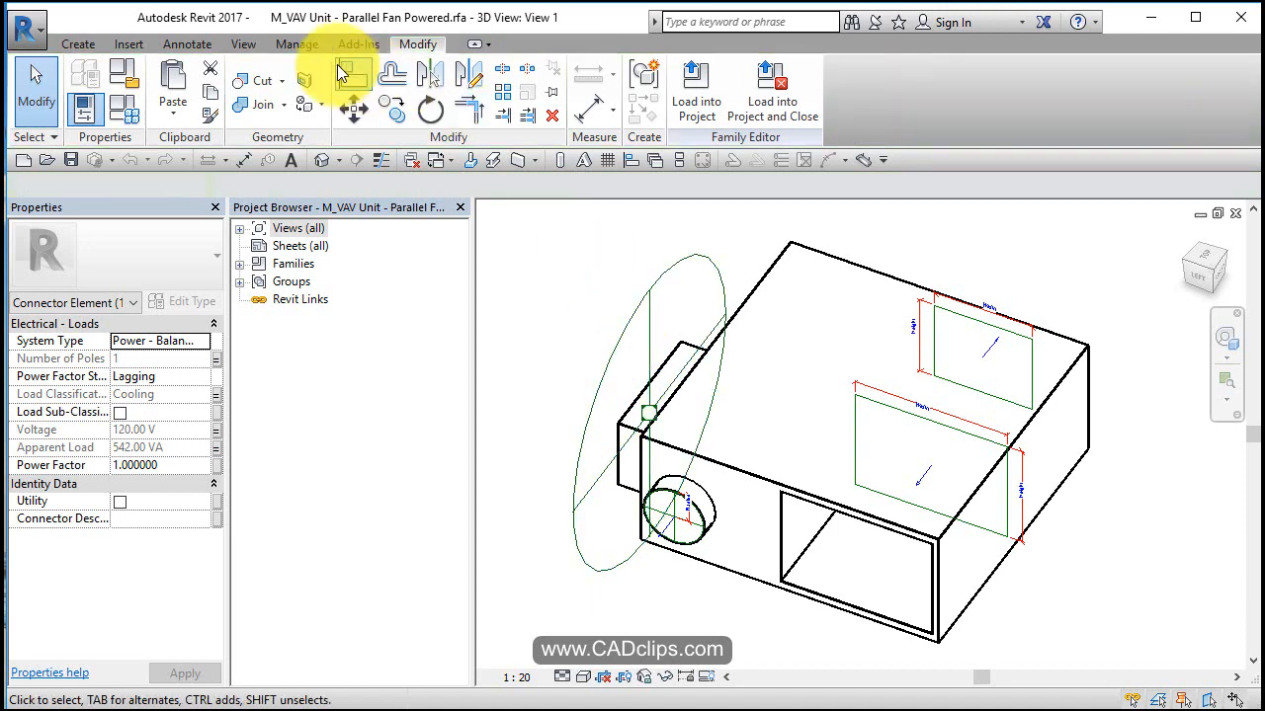
Show the Create tab's connector tools: Electrical, Duct, Pipe, Cable Tray and Conduit.
{"action": "left_click", "coordinate": [77, 43]}
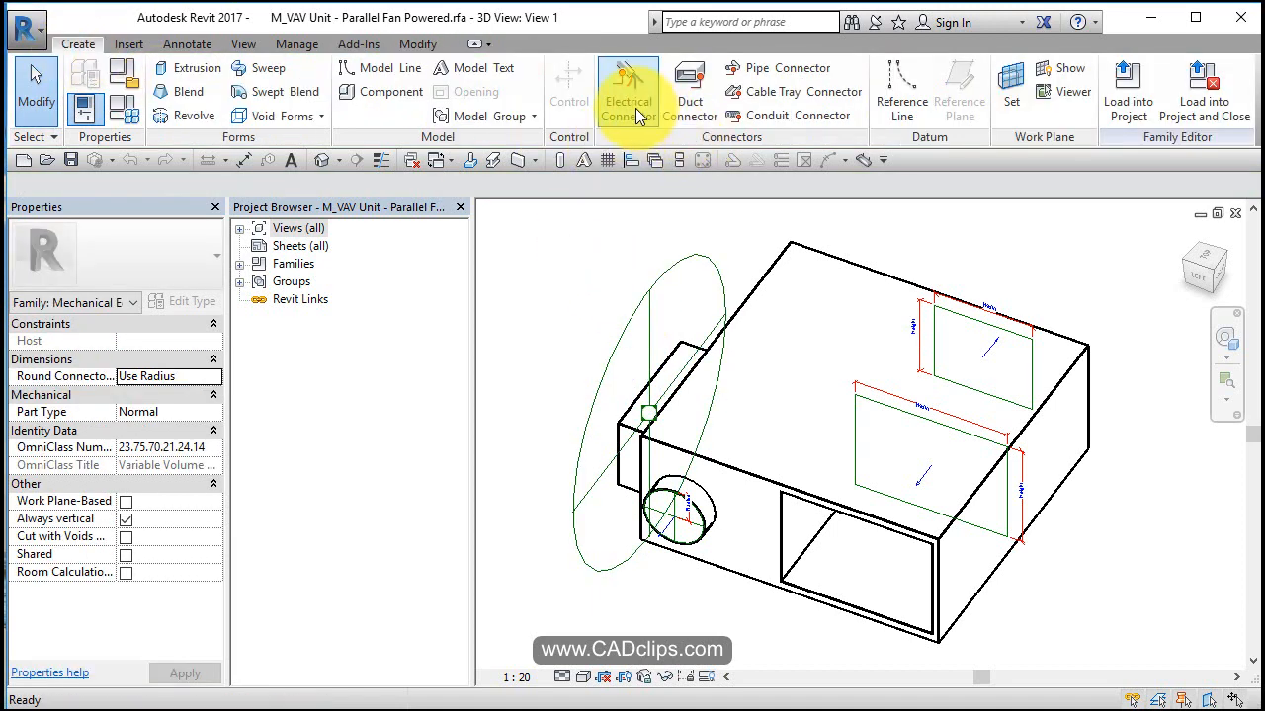
{"action": "mouse_move", "coordinate": [792, 91]}
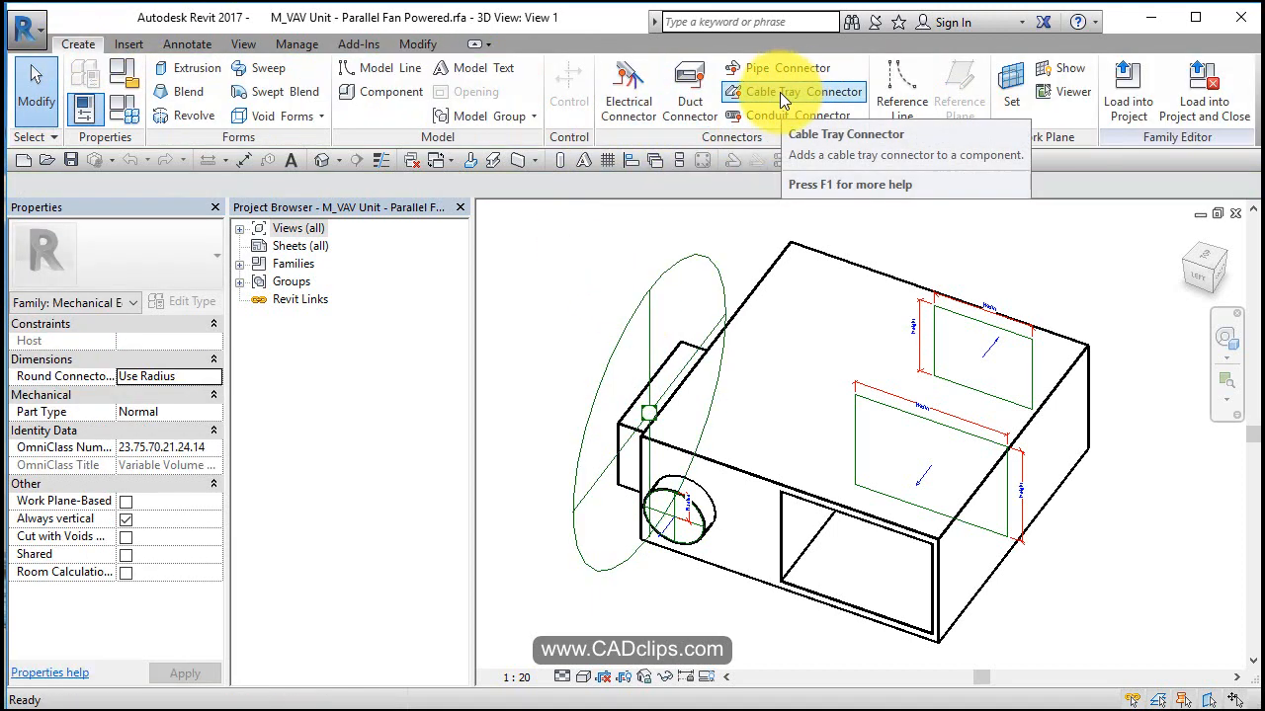
{"action": "mouse_move", "coordinate": [629, 106]}
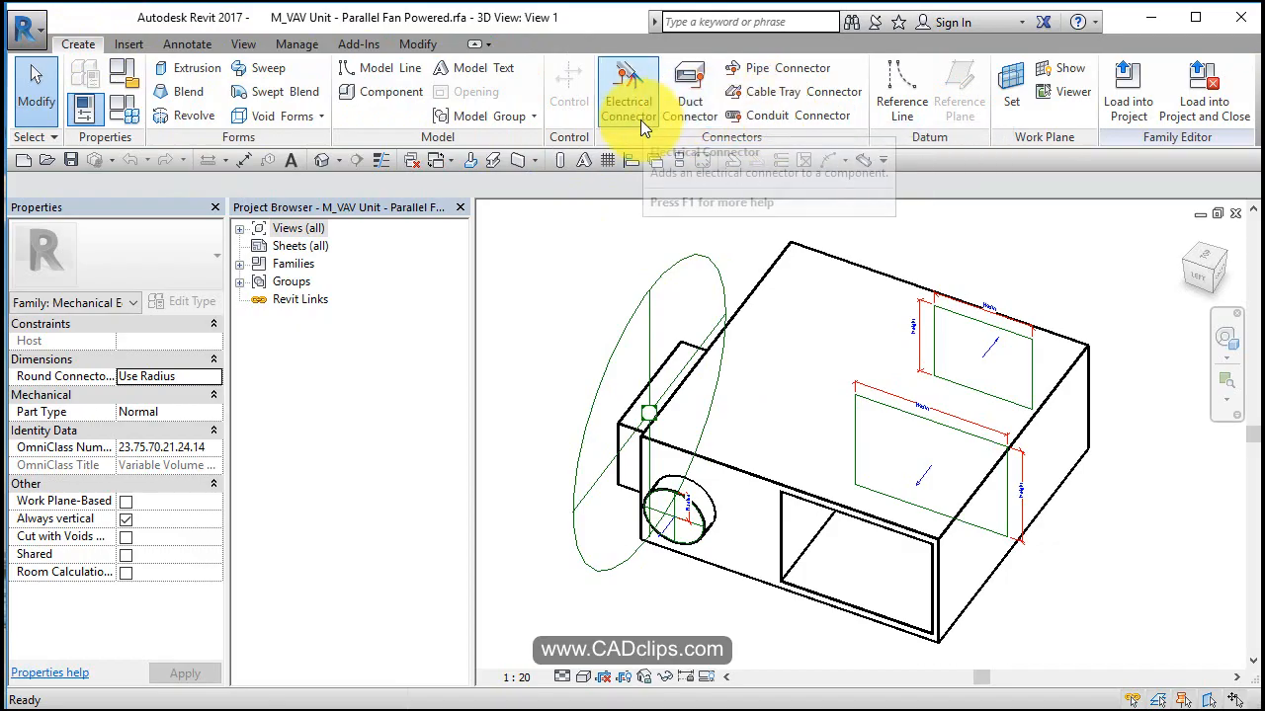
{"action": "mouse_move", "coordinate": [1130, 403]}
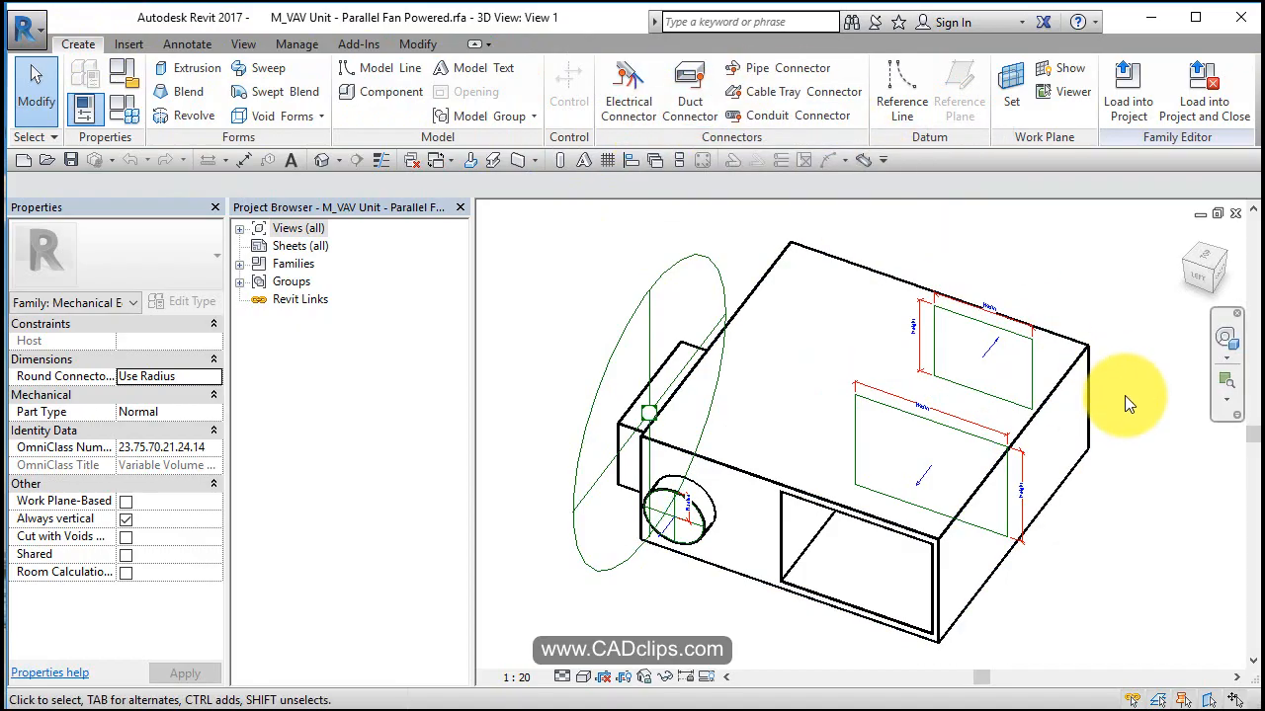
Select the rectangular supply air duct connector to review its 400 by 350 size, 661 L/s flow and Out direction.
{"action": "left_click", "coordinate": [988, 346]}
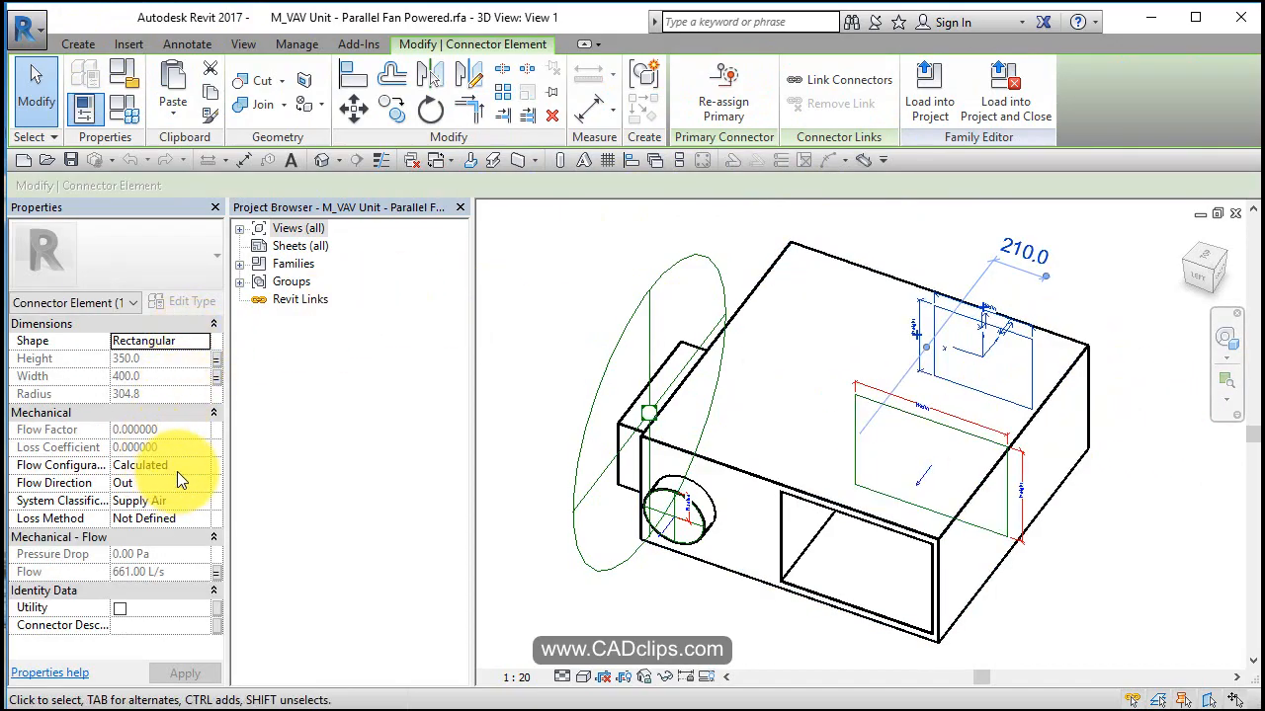
{"action": "mouse_move", "coordinate": [190, 512]}
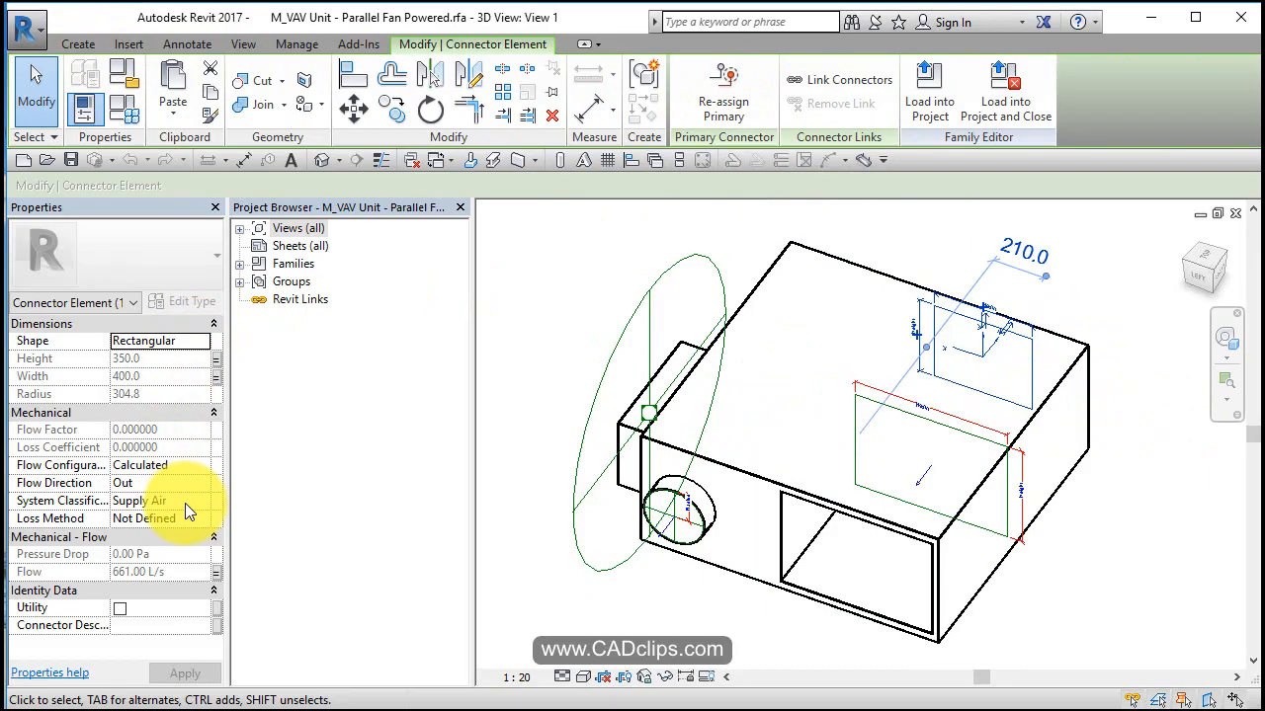
{"action": "mouse_move", "coordinate": [190, 491]}
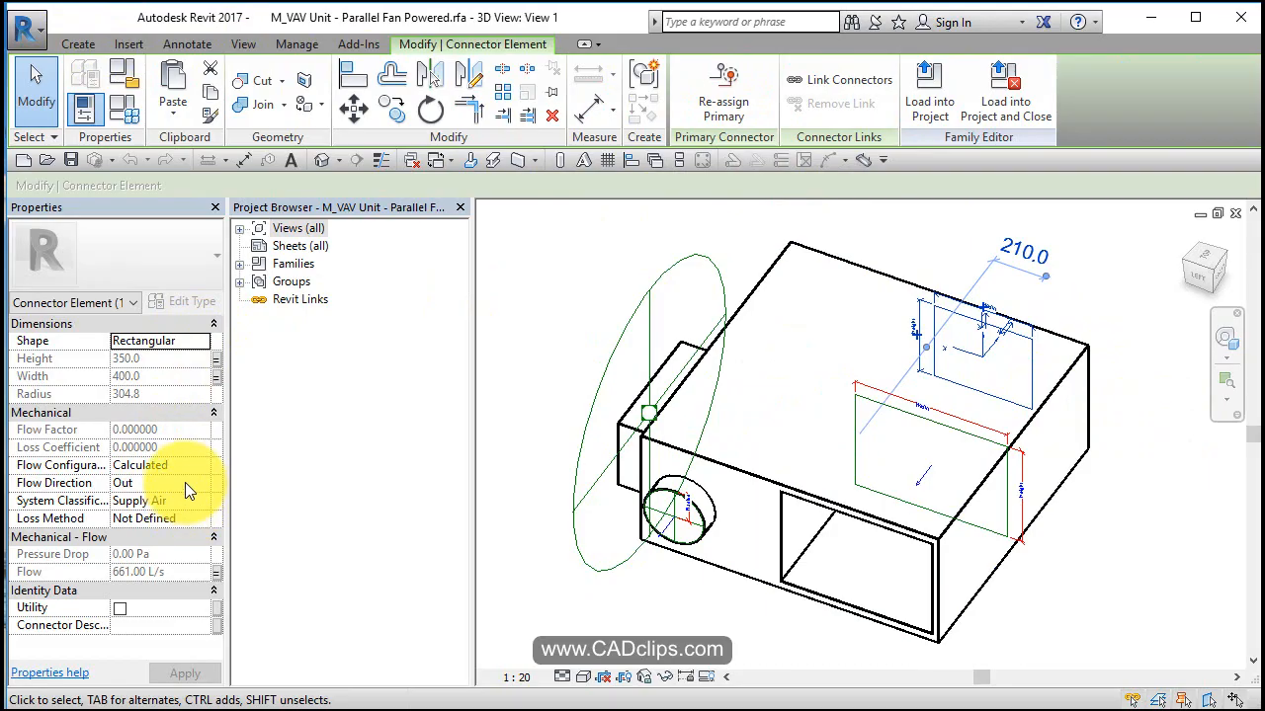
{"action": "mouse_move", "coordinate": [1084, 499]}
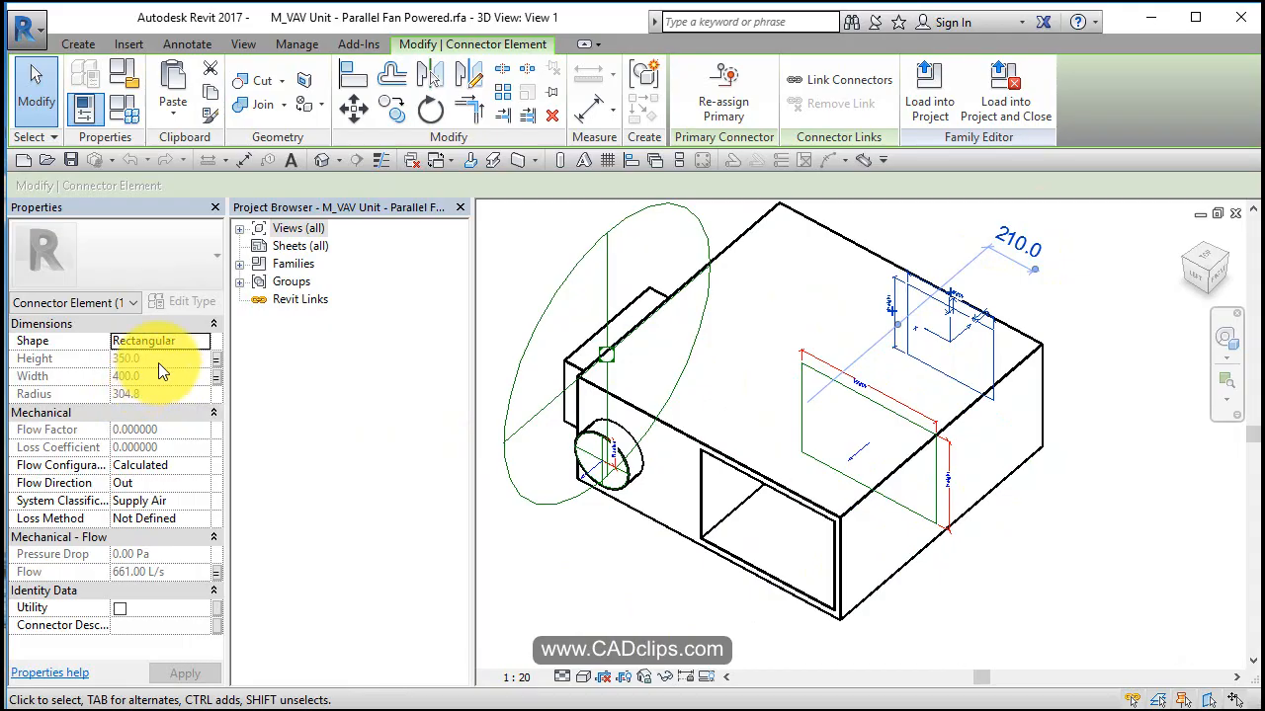
{"action": "mouse_move", "coordinate": [963, 405]}
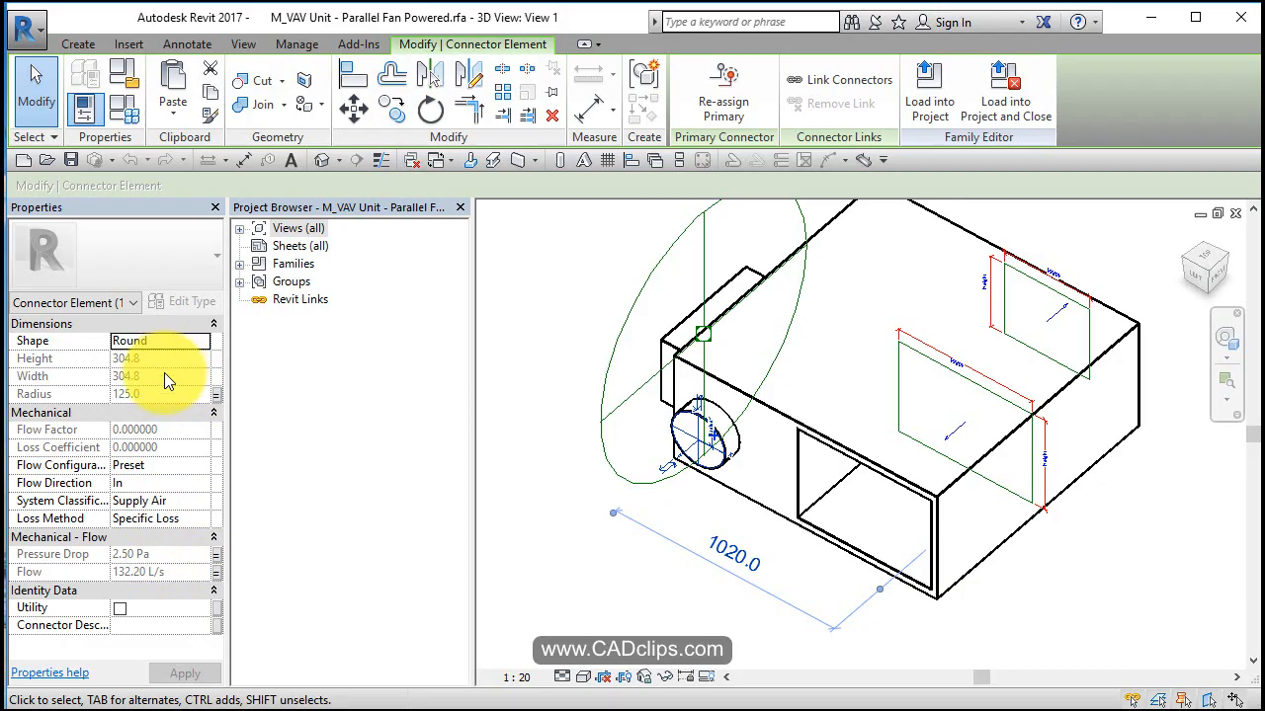
{"action": "mouse_move", "coordinate": [166, 406]}
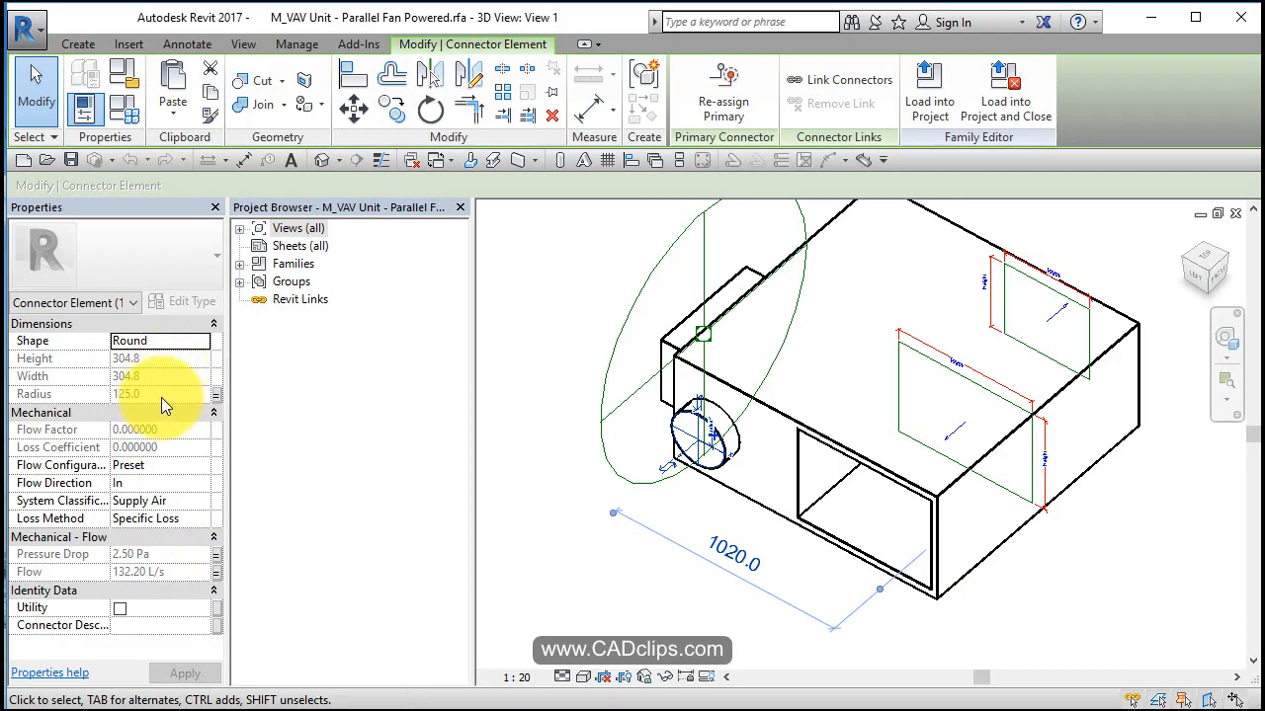
{"action": "mouse_move", "coordinate": [691, 538]}
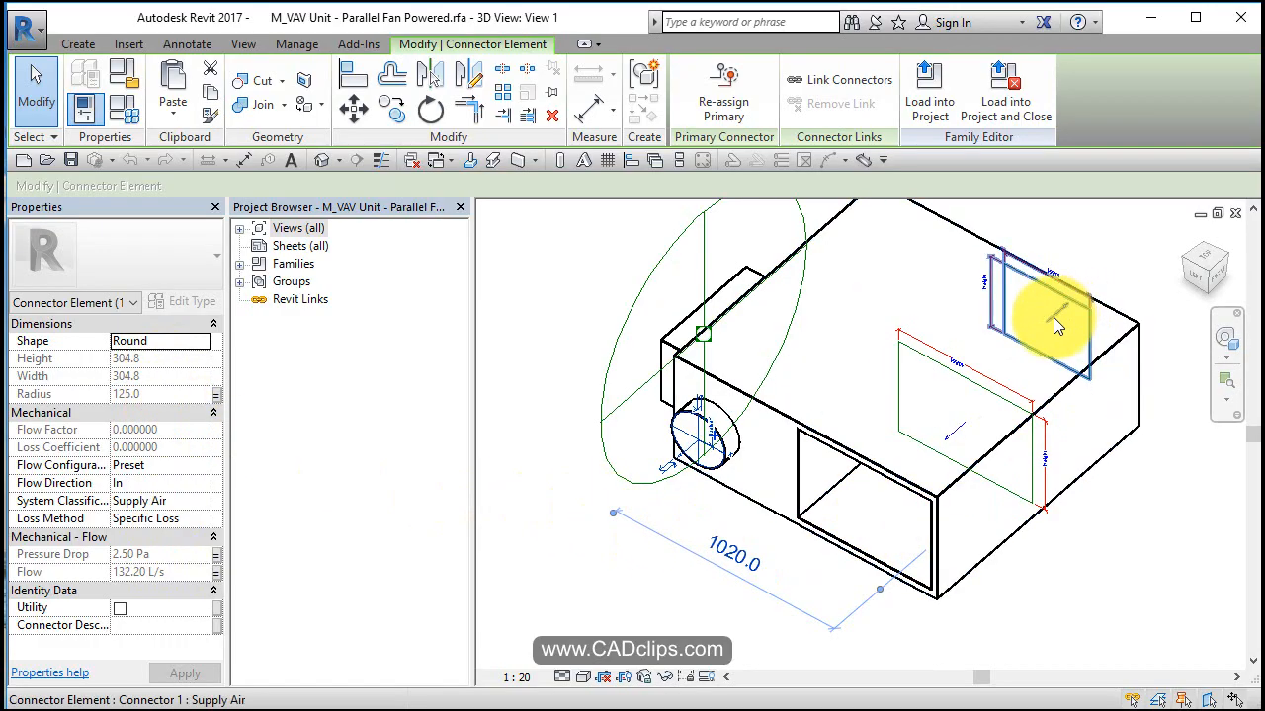
{"action": "mouse_move", "coordinate": [1057, 326]}
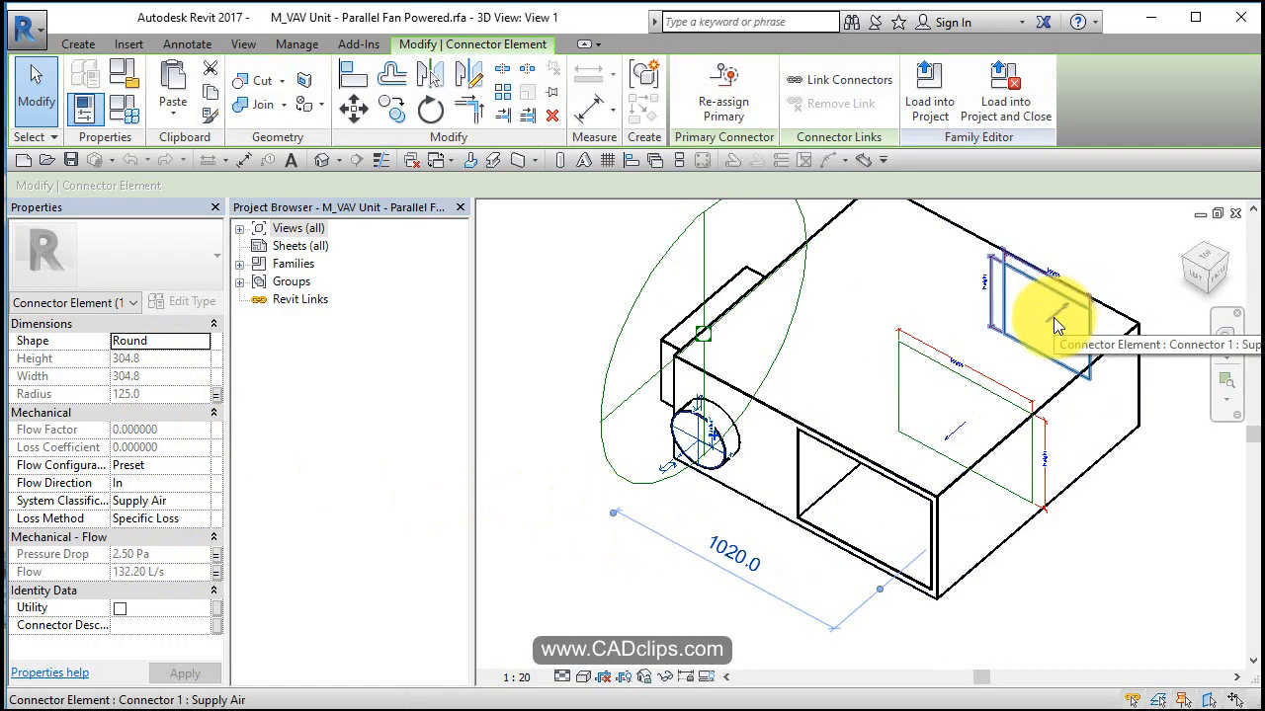
Select the 625 by 445 rectangular return air connector with In flow direction and return air classification.
{"action": "left_click", "coordinate": [702, 445]}
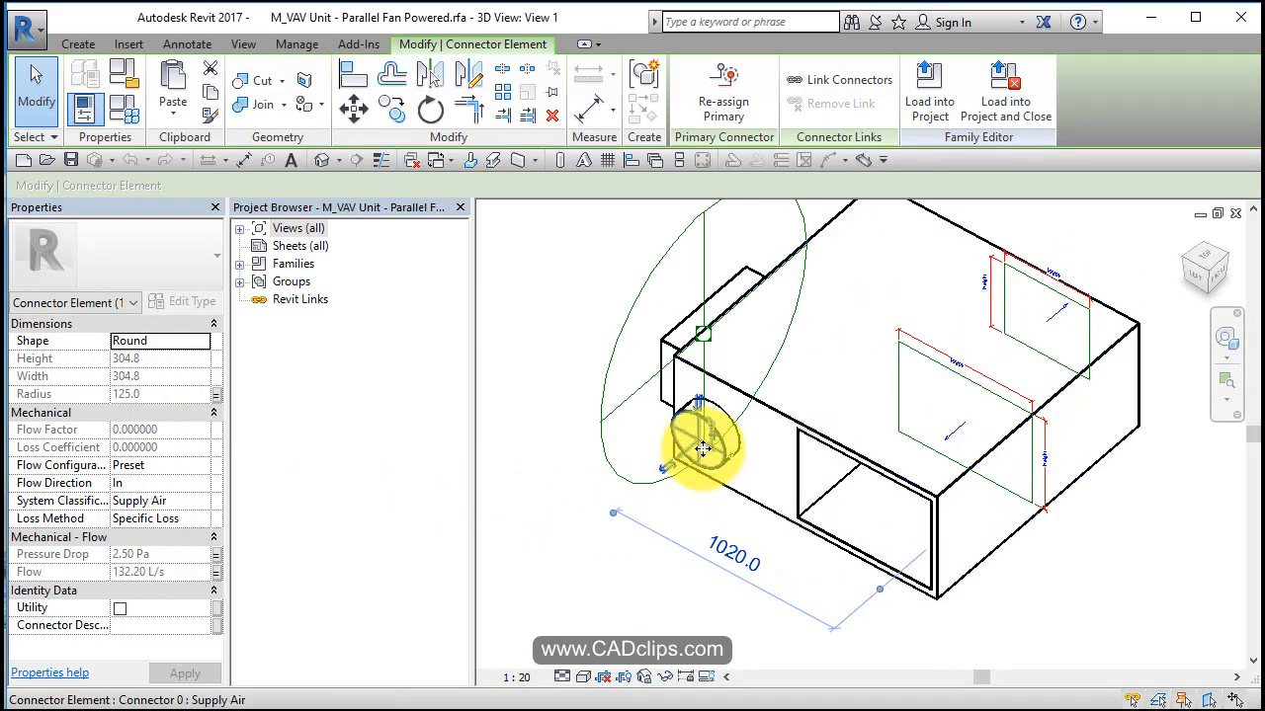
{"action": "left_click", "coordinate": [963, 434]}
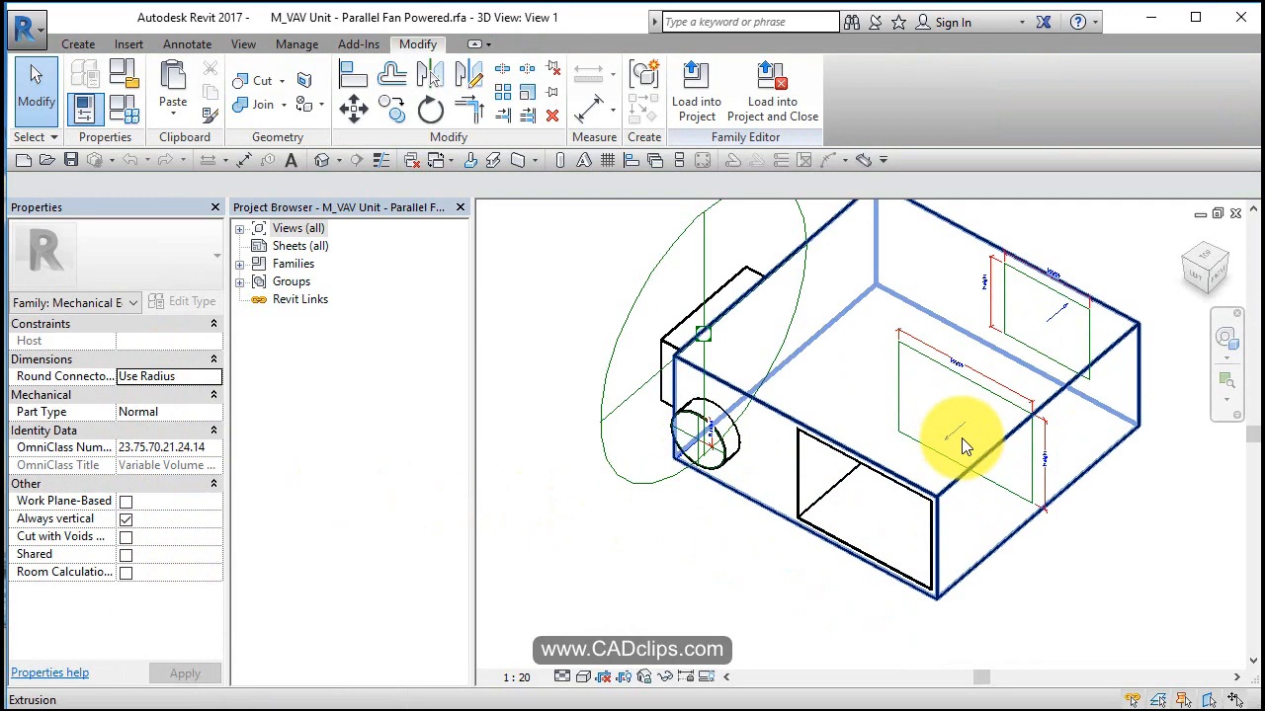
{"action": "left_click", "coordinate": [963, 434]}
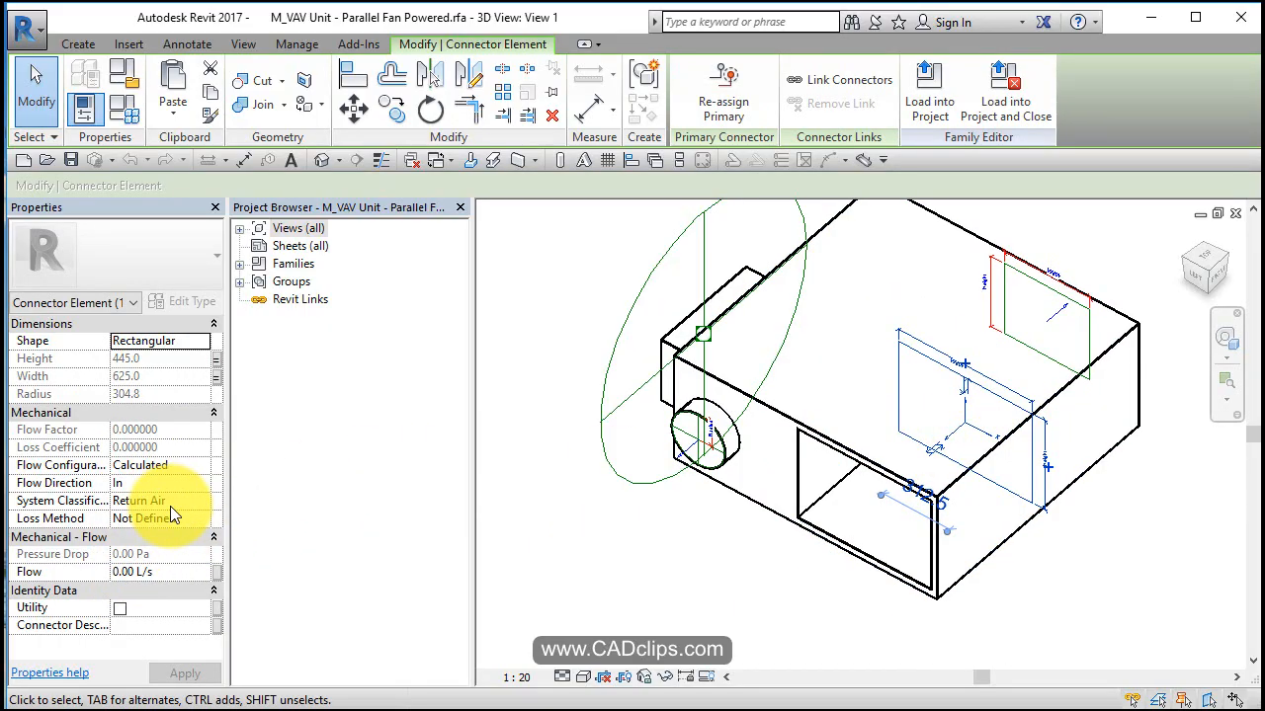
{"action": "mouse_move", "coordinate": [1213, 265]}
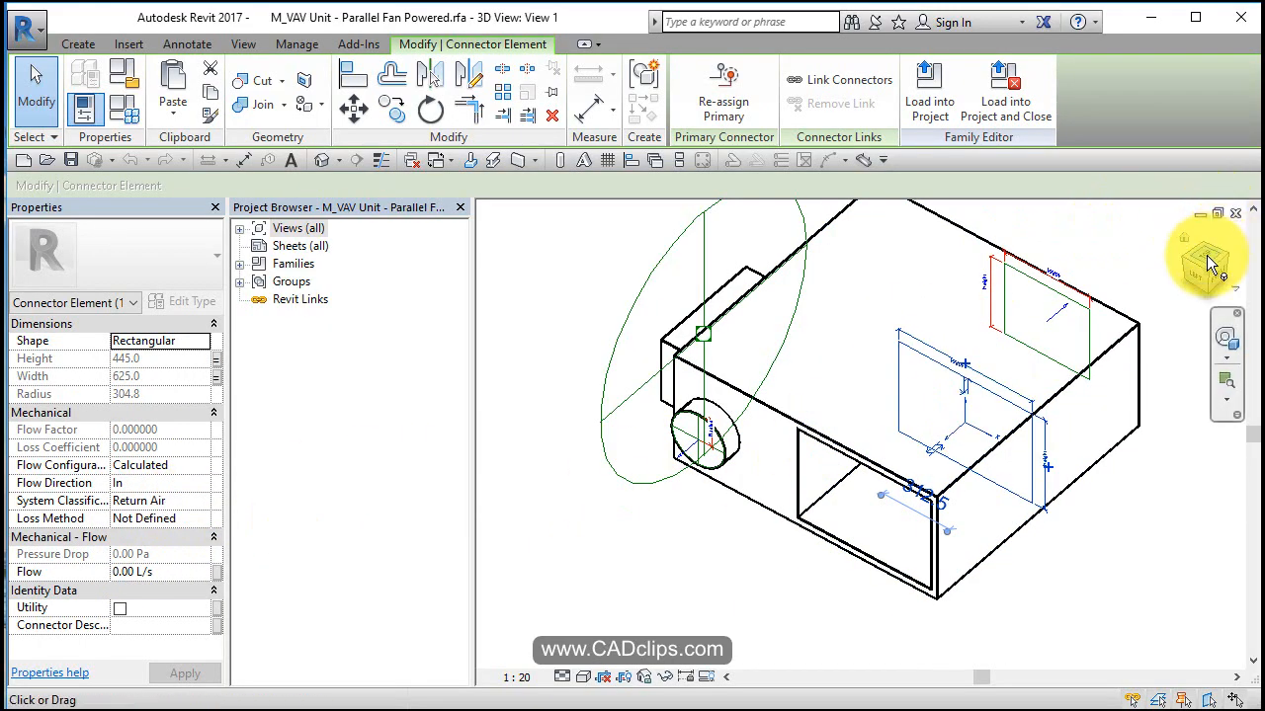
From the Top view confirm the electrical connector's 220.0 offset, then orbit back to a 3D view with it selected.
{"action": "left_click", "coordinate": [1210, 242]}
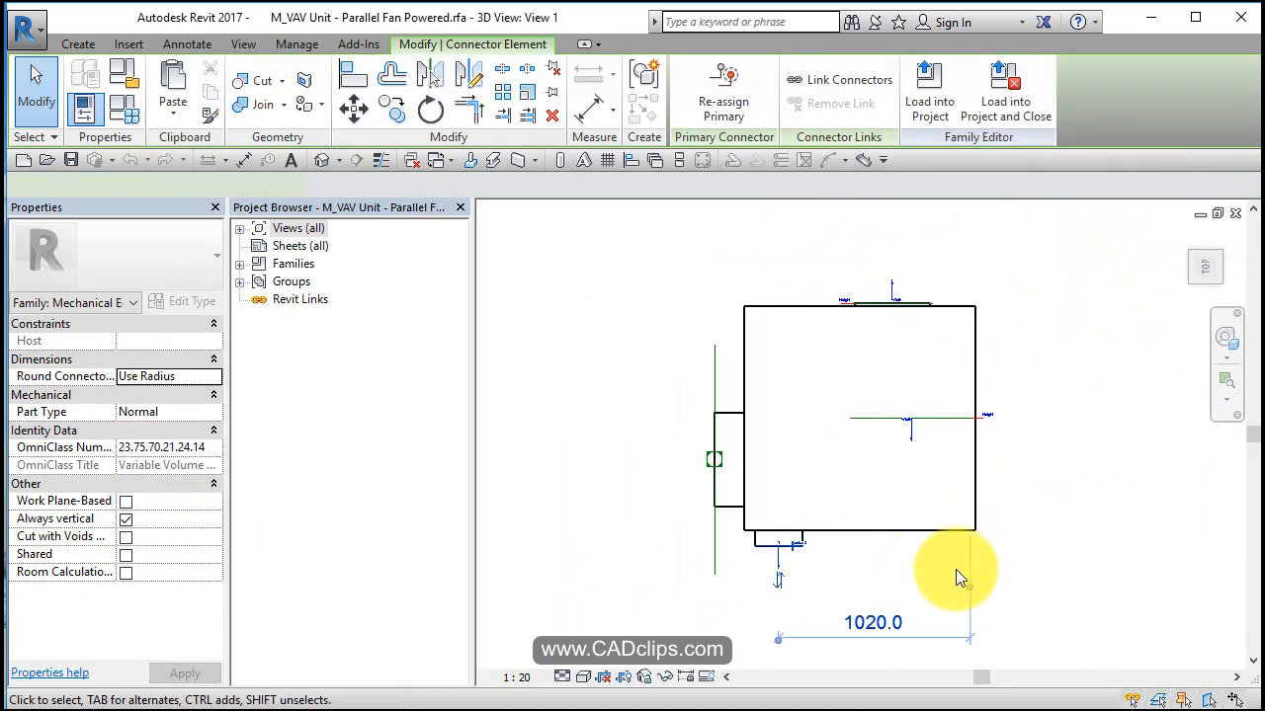
{"action": "left_click", "coordinate": [859, 336]}
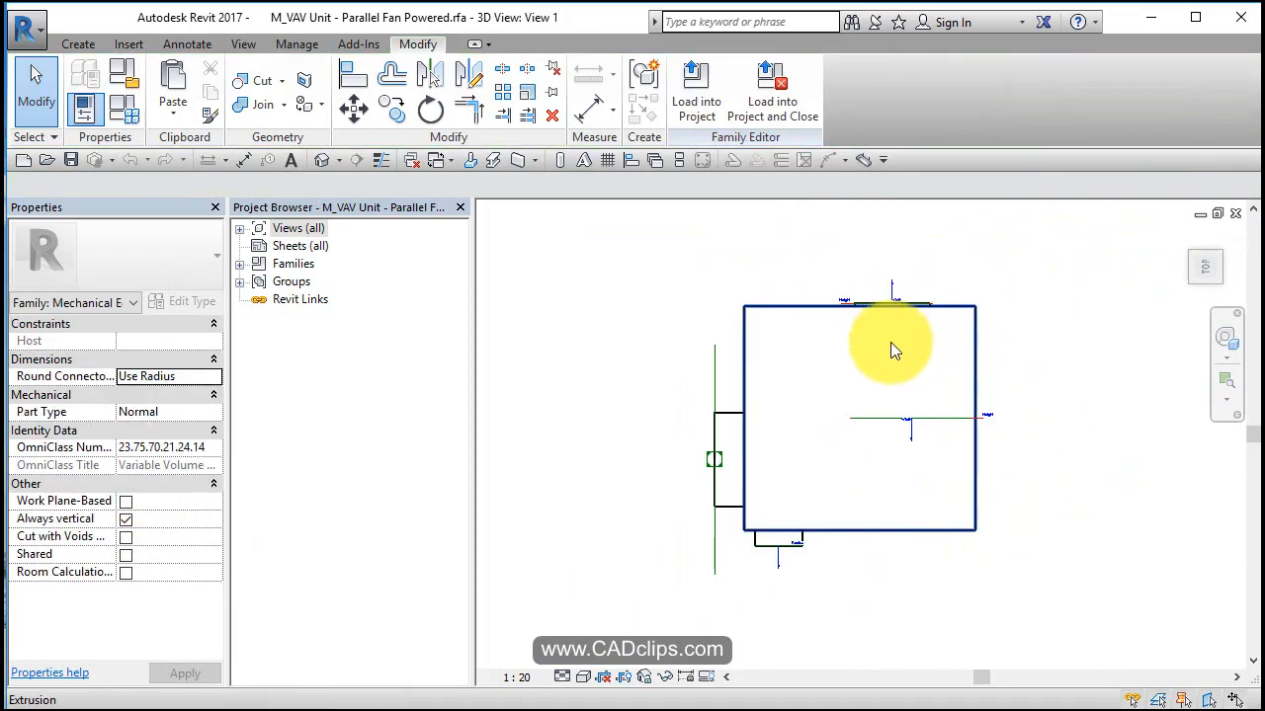
{"action": "left_click", "coordinate": [713, 461]}
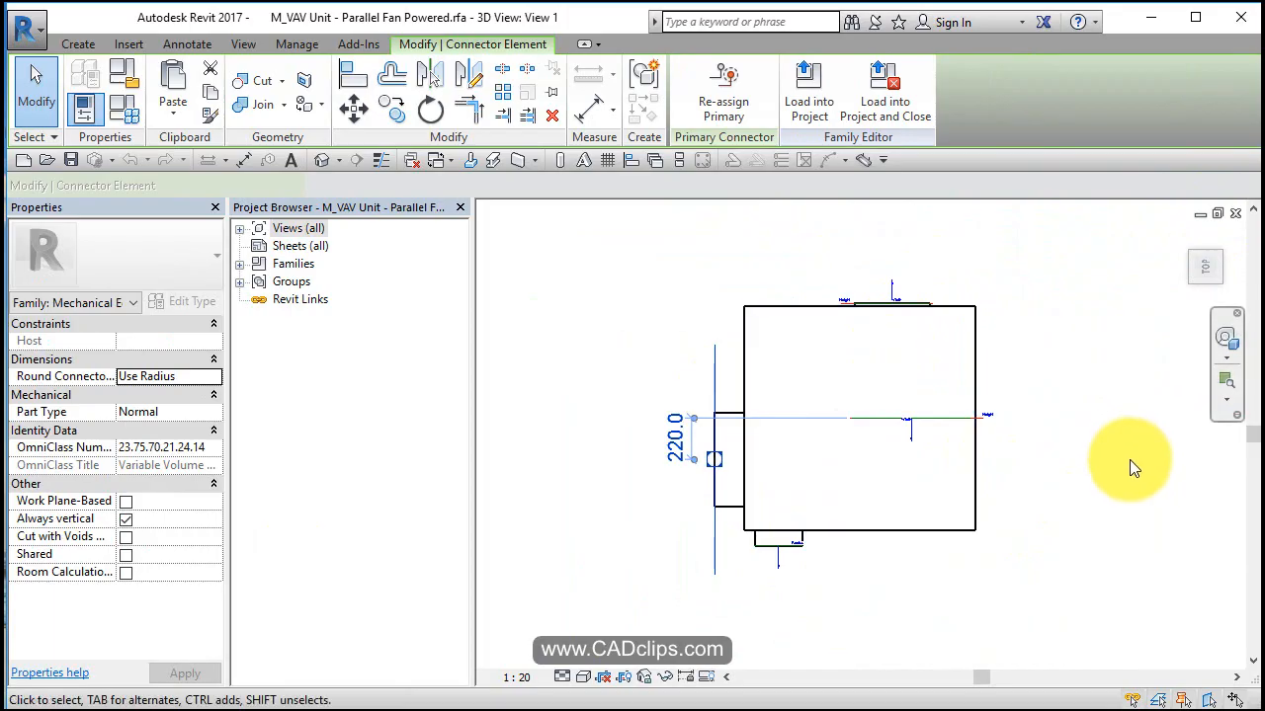
{"action": "left_click", "coordinate": [912, 532]}
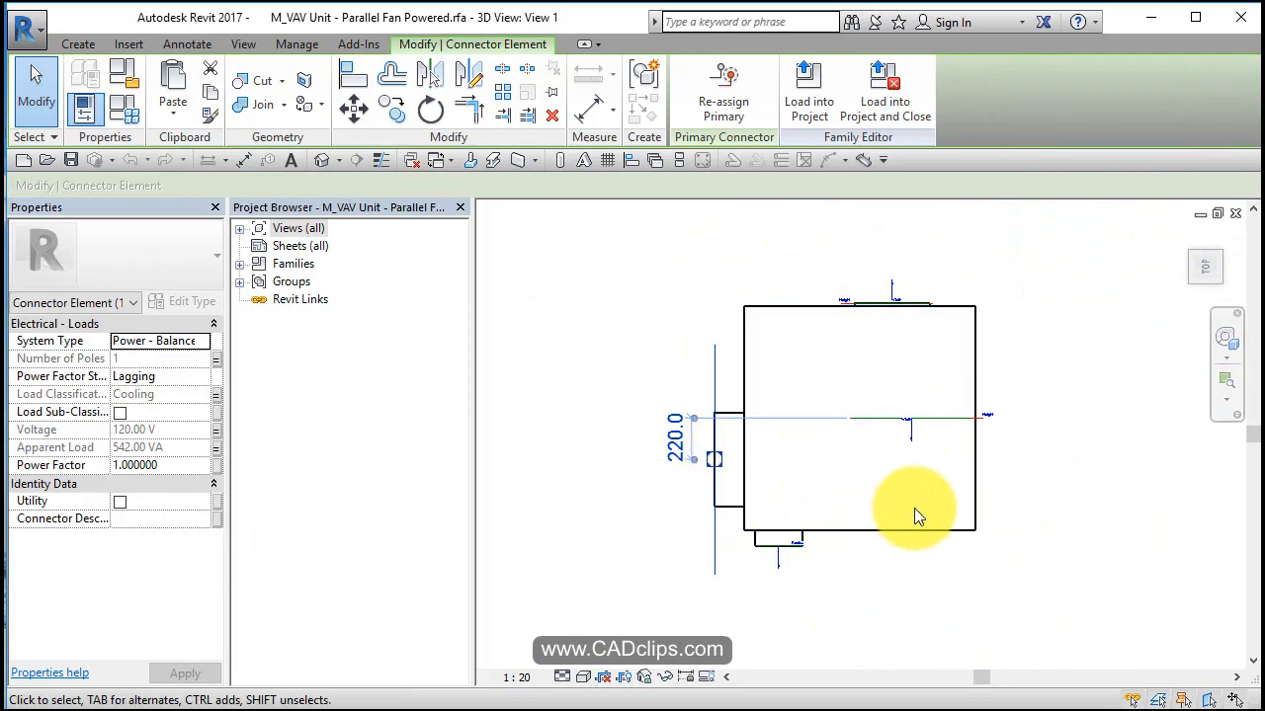
{"action": "left_click_drag", "start_coordinate": [909, 514], "coordinate": [968, 420]}
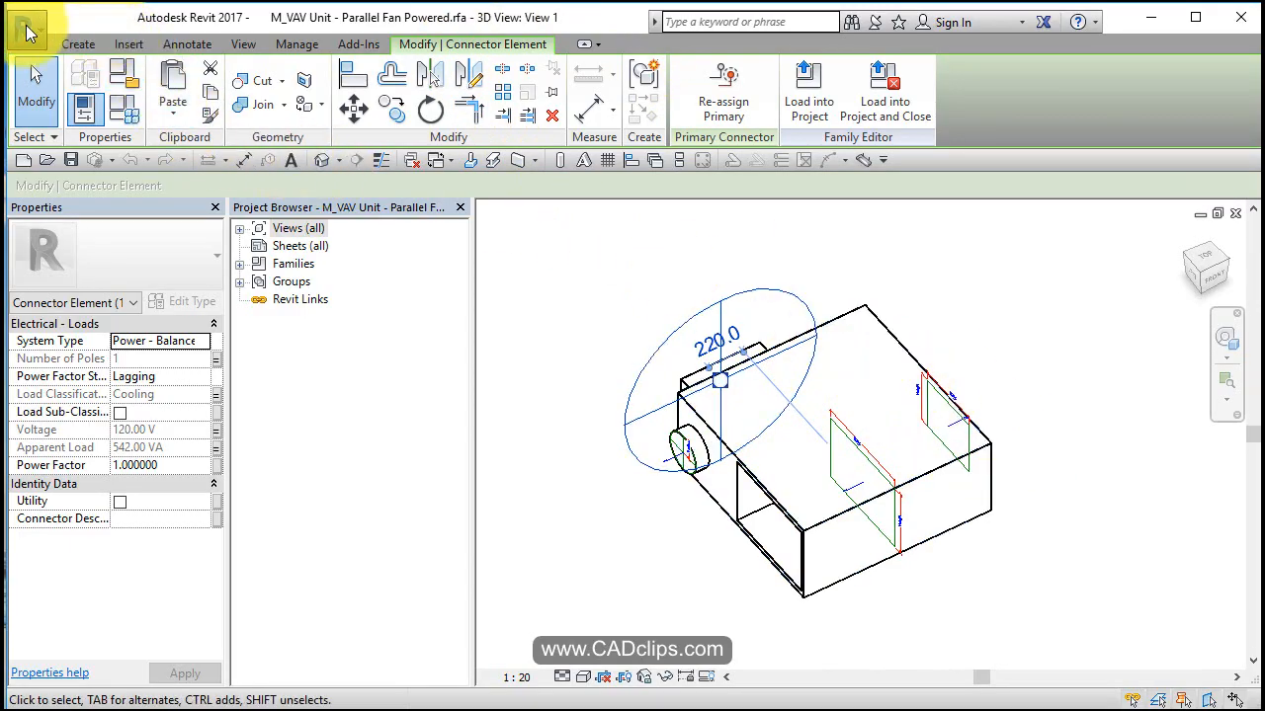
Close the VAV unit family without saving, returning to Section 1 of the HVAC project.
{"action": "left_click", "coordinate": [28, 29]}
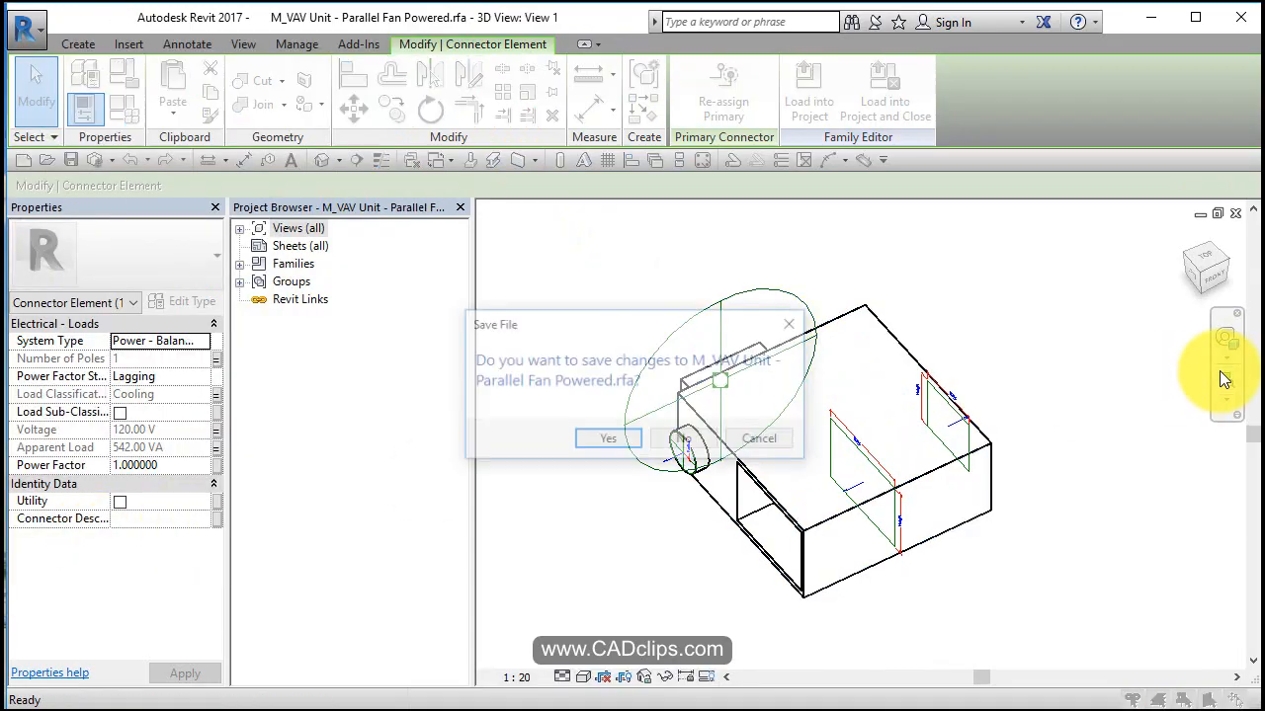
{"action": "left_click", "coordinate": [683, 437]}
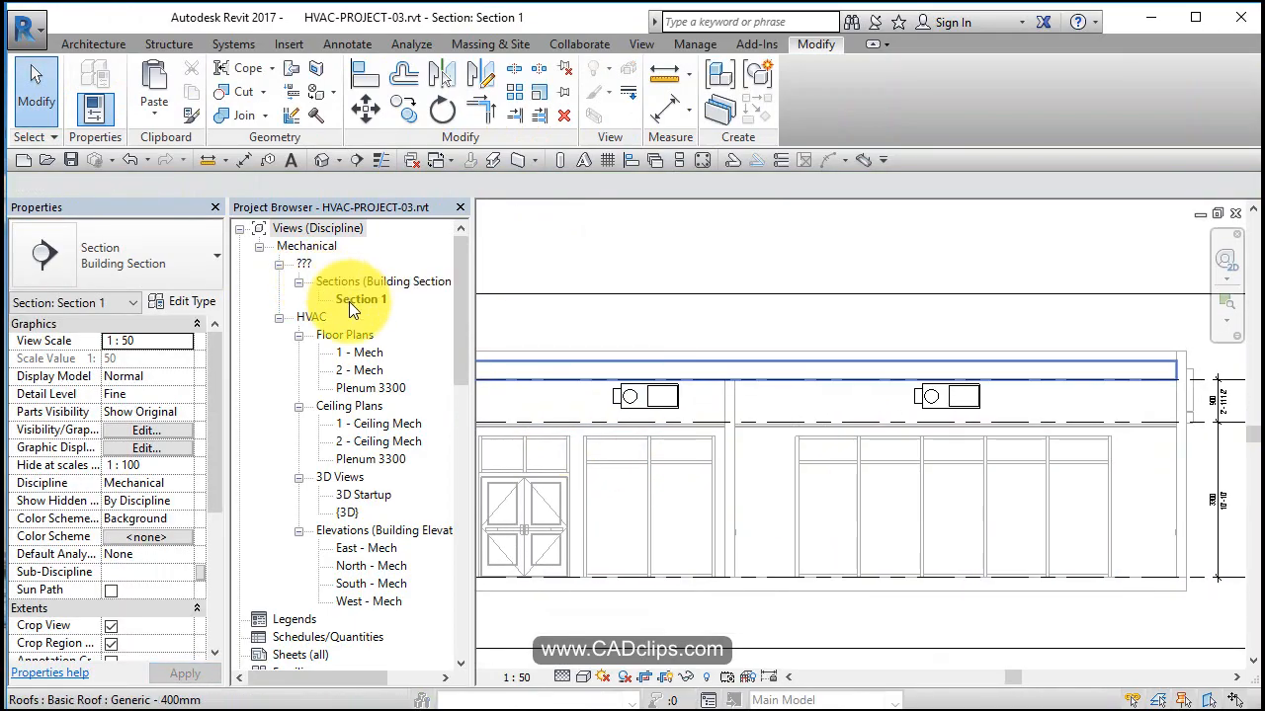
Show the Plenum 3300 floor plan with the two VAV units and section line.
{"action": "double_click", "coordinate": [372, 388]}
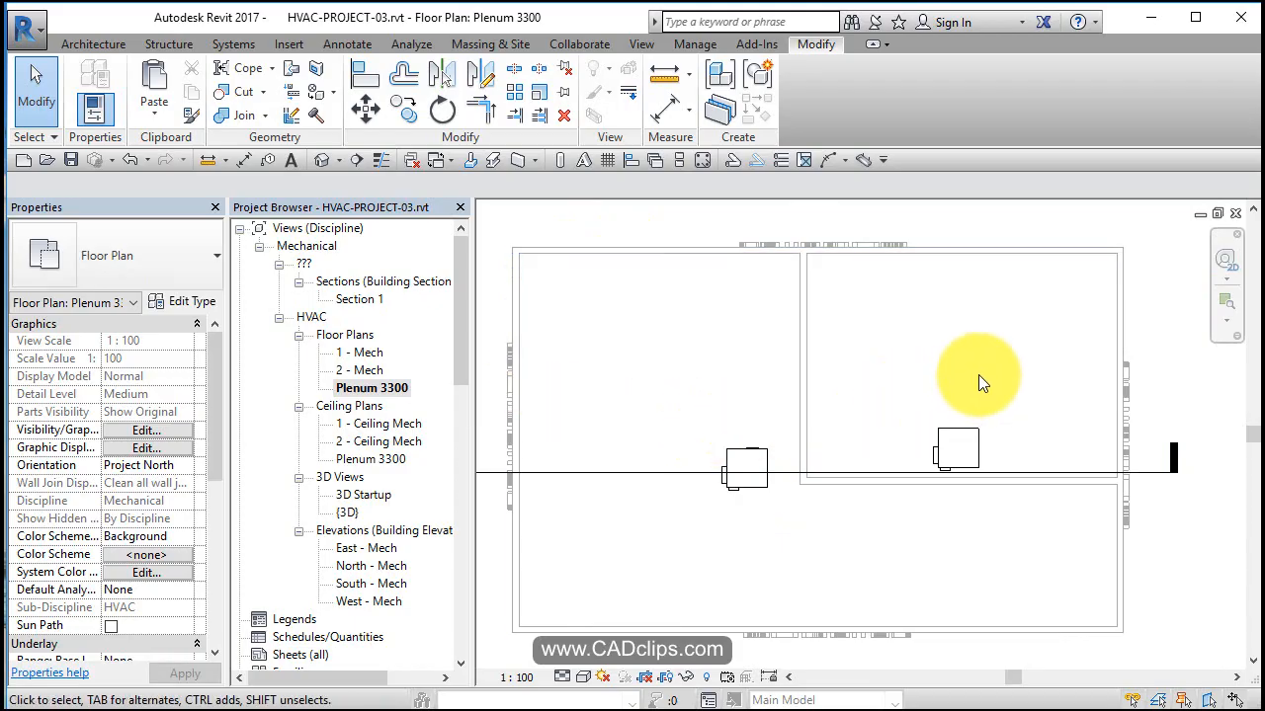
{"action": "mouse_move", "coordinate": [1017, 415]}
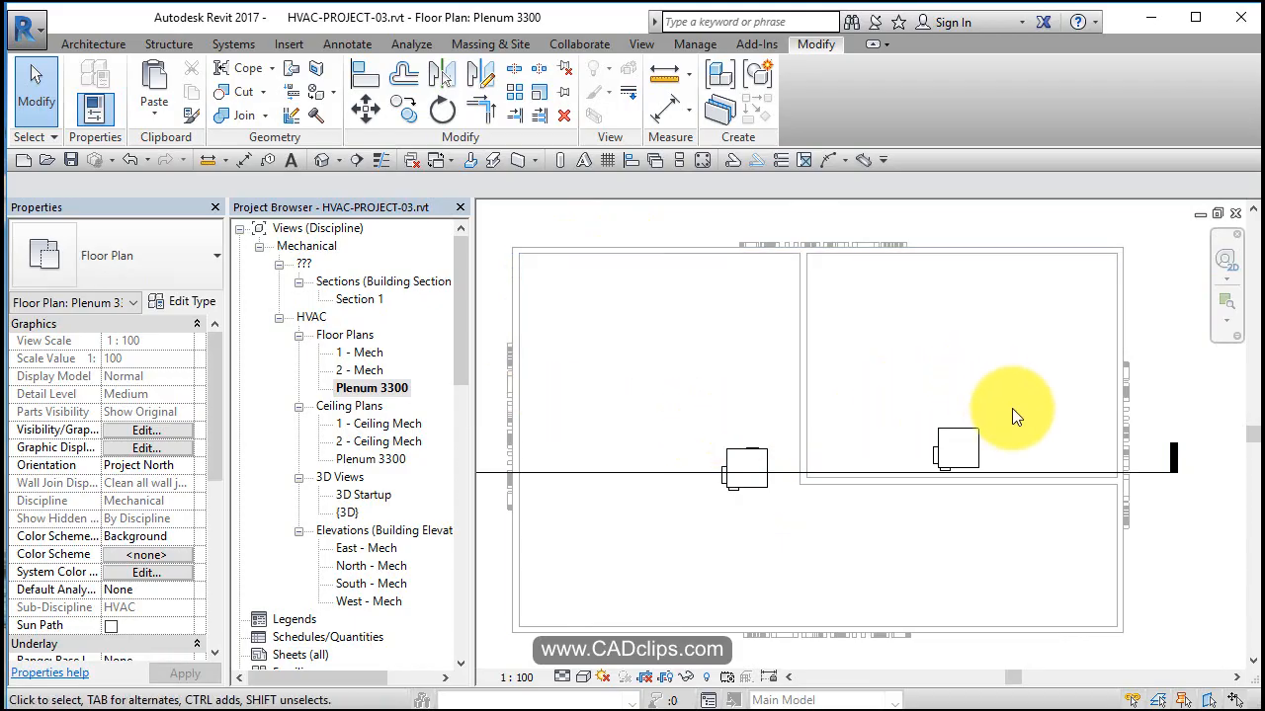